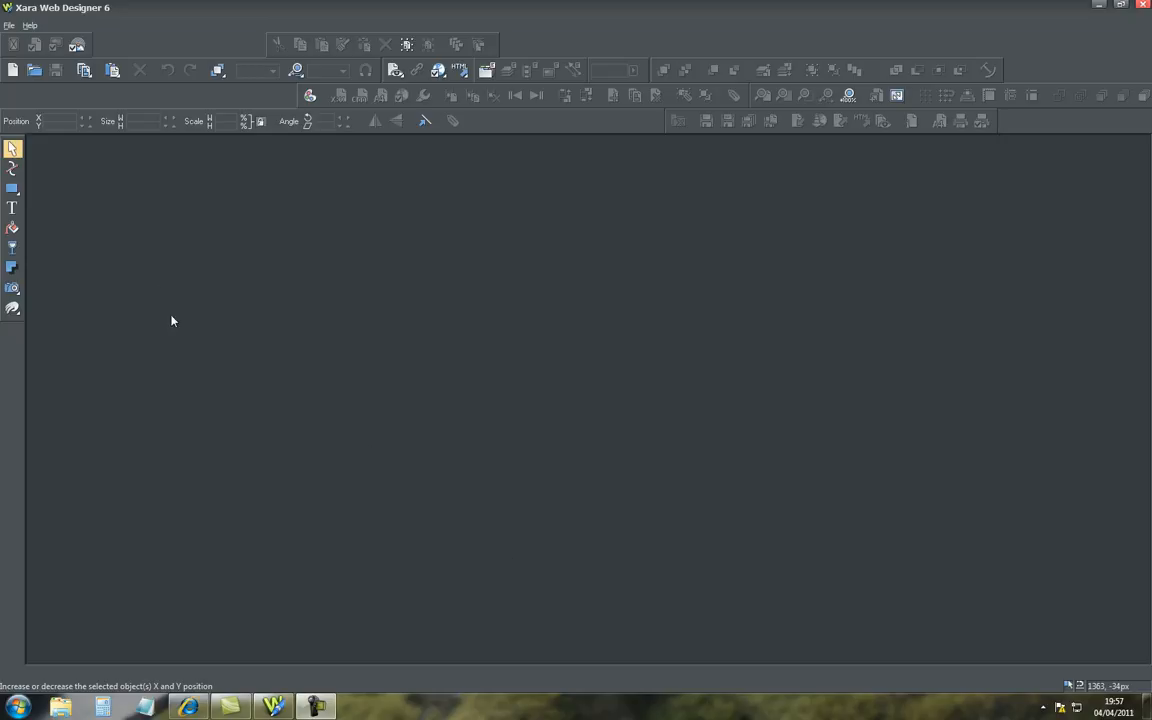
pyautogui.moveTo(165, 250)
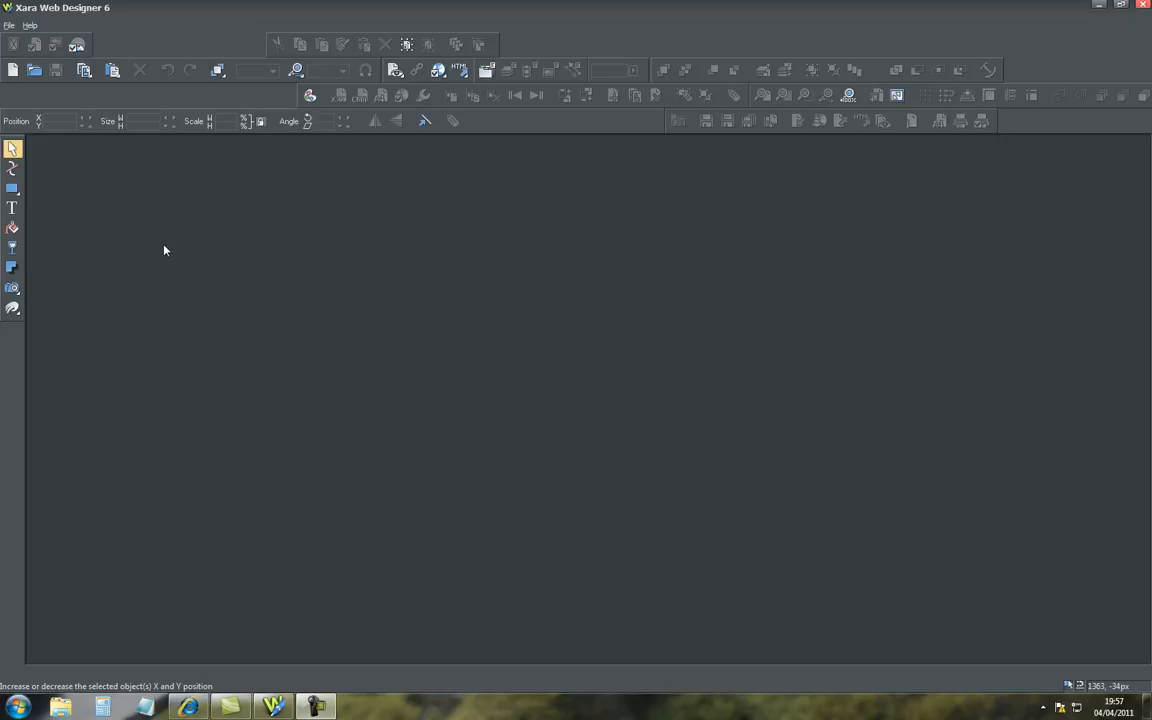
pyautogui.moveTo(175, 238)
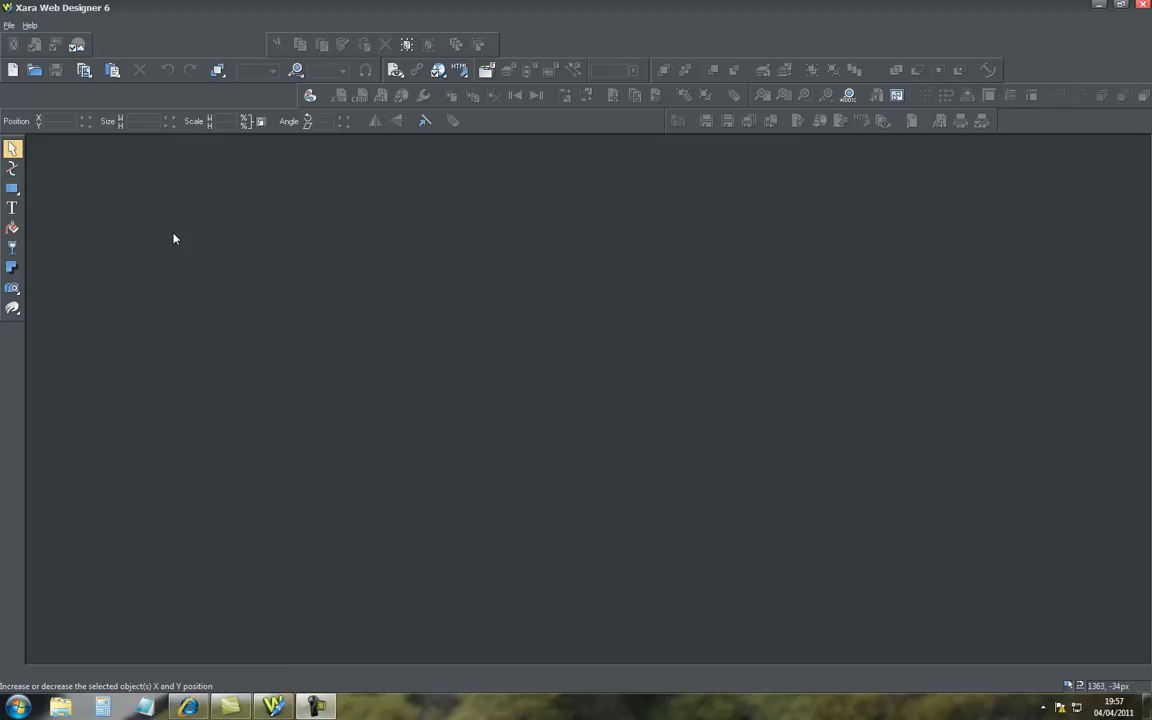
pyautogui.moveTo(186, 234)
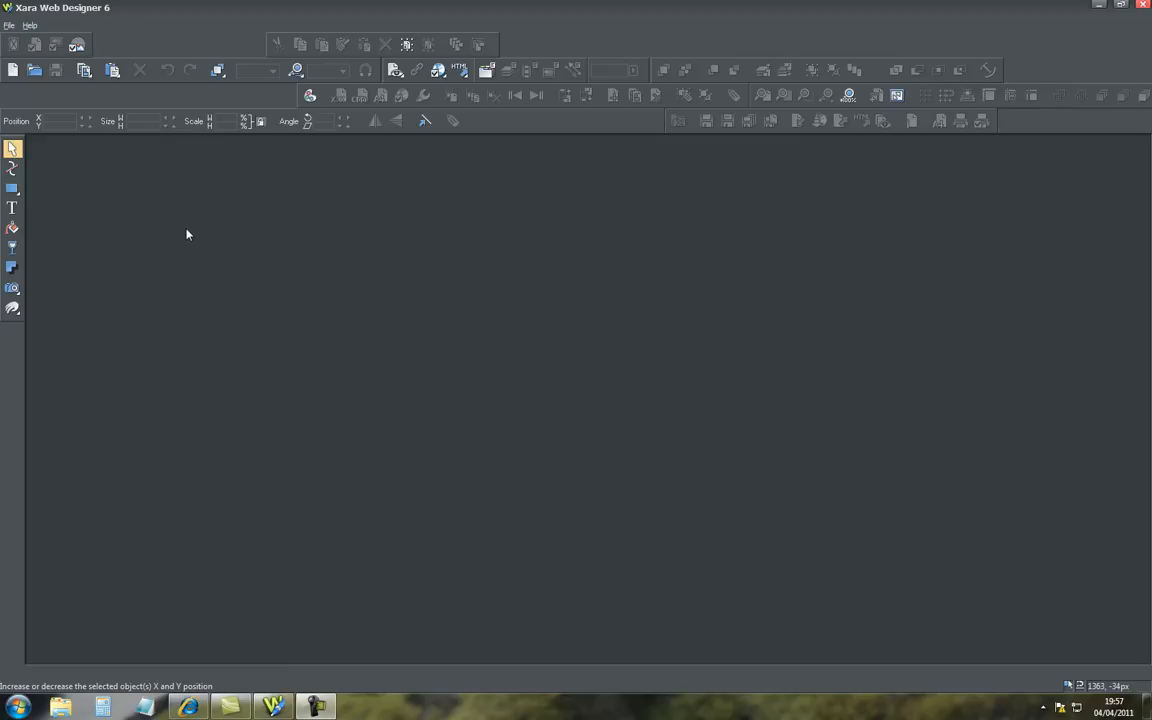
pyautogui.moveTo(262, 208)
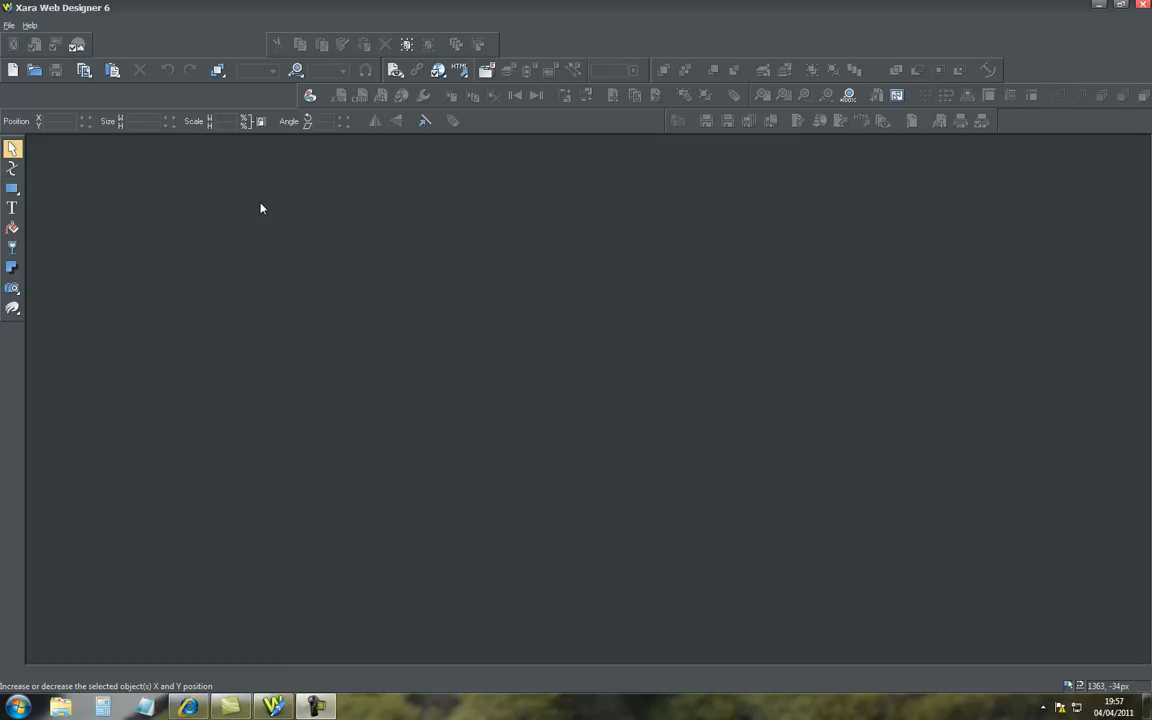
pyautogui.moveTo(269, 213)
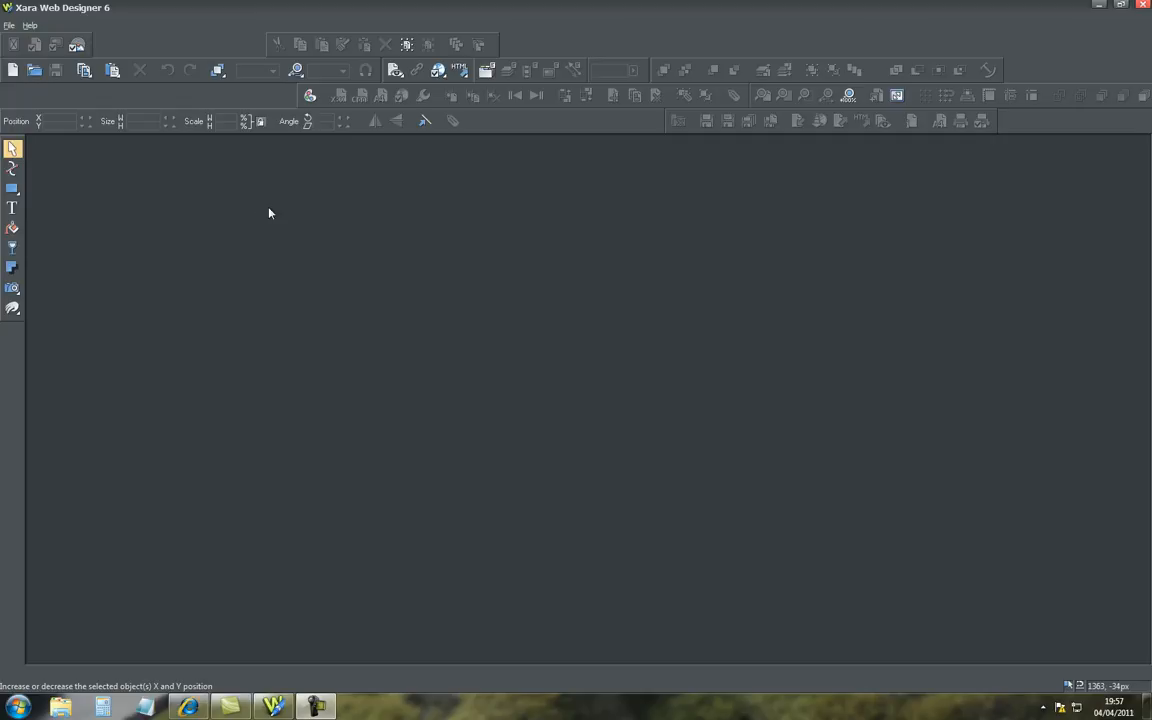
pyautogui.moveTo(585, 198)
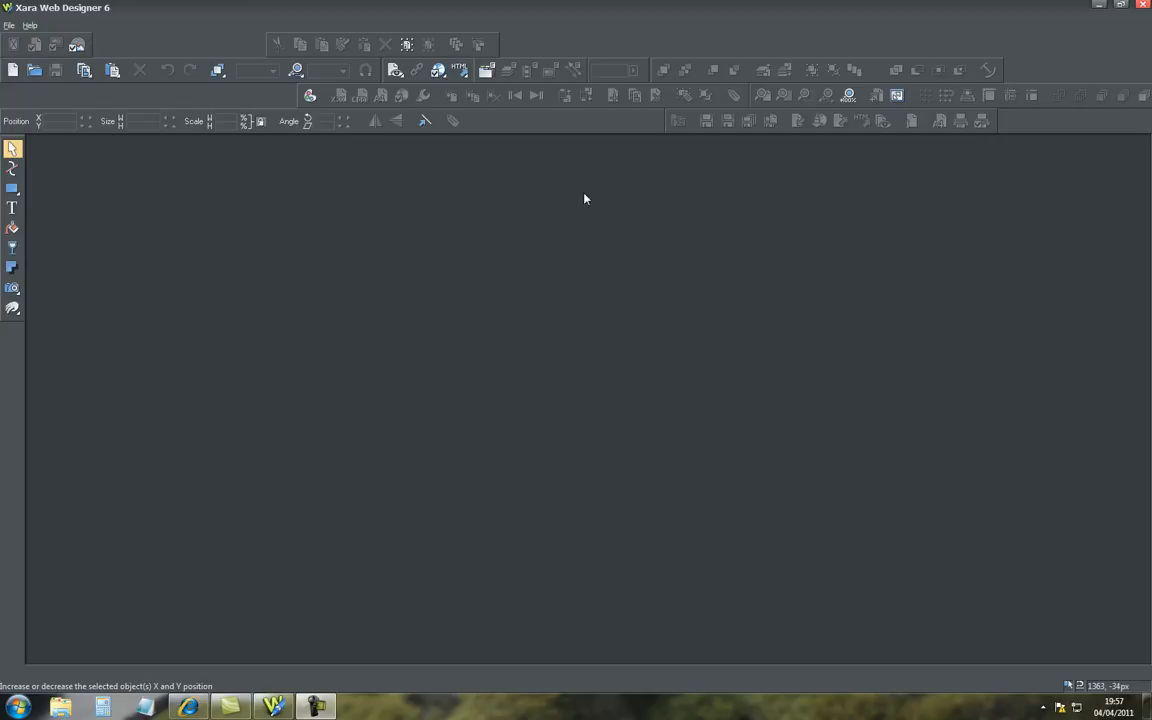
pyautogui.moveTo(513, 223)
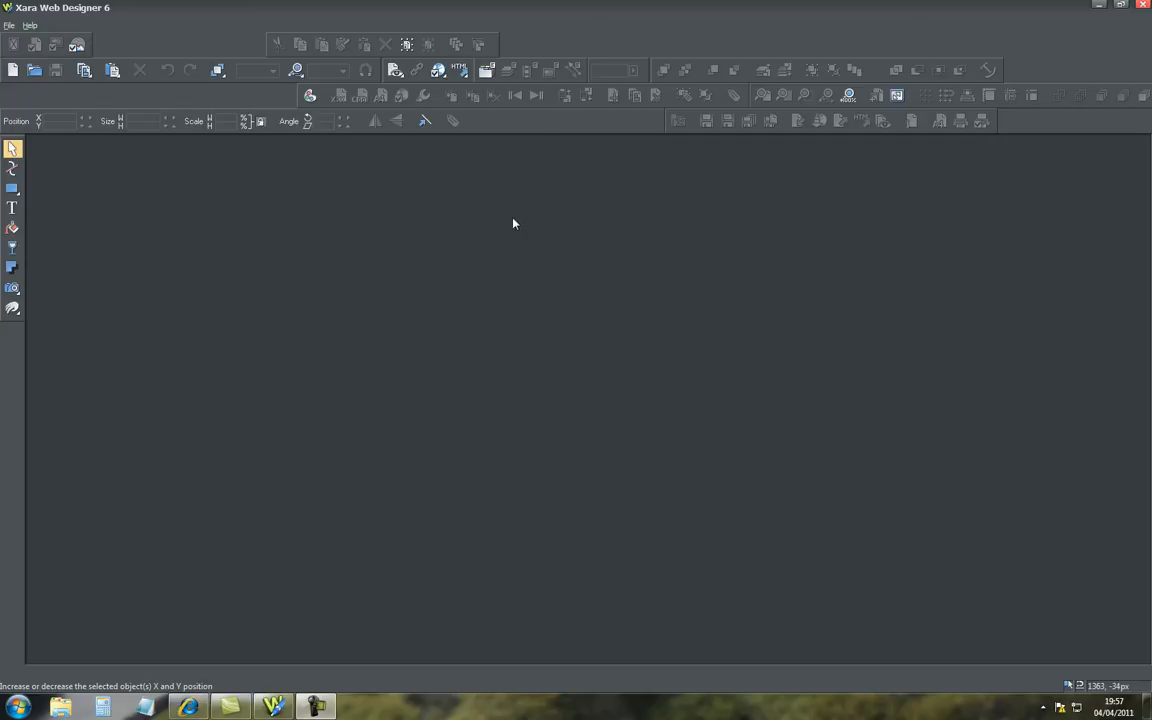
pyautogui.moveTo(553, 155)
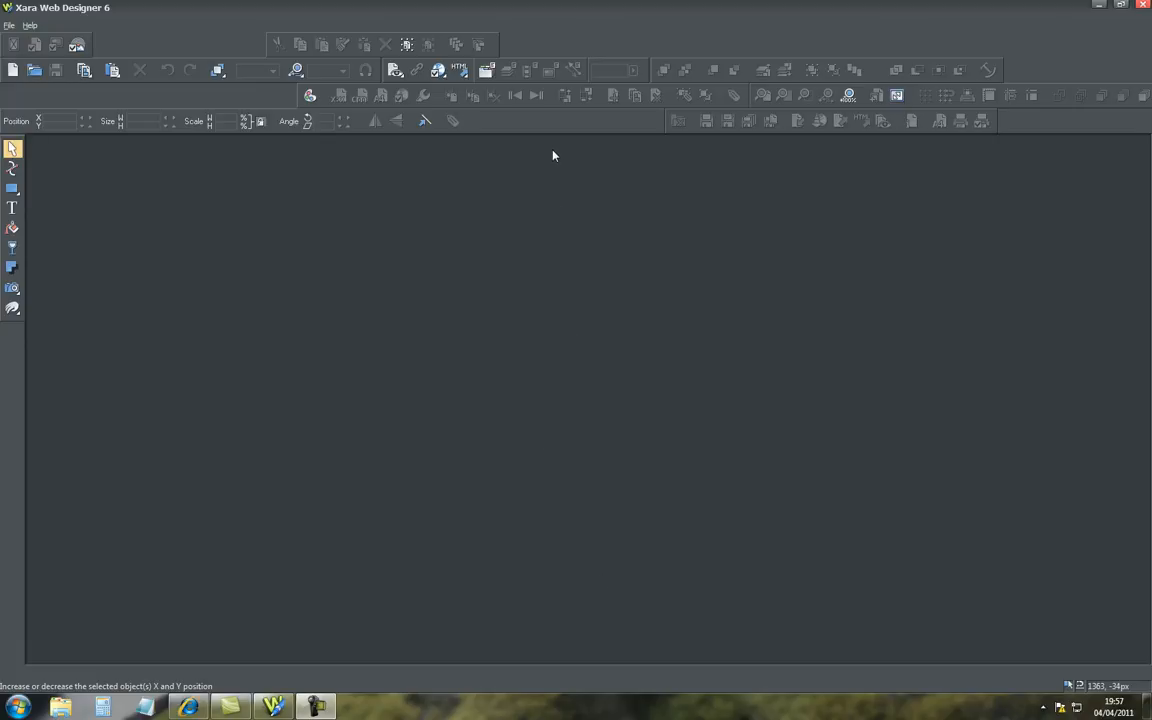
pyautogui.moveTo(587, 625)
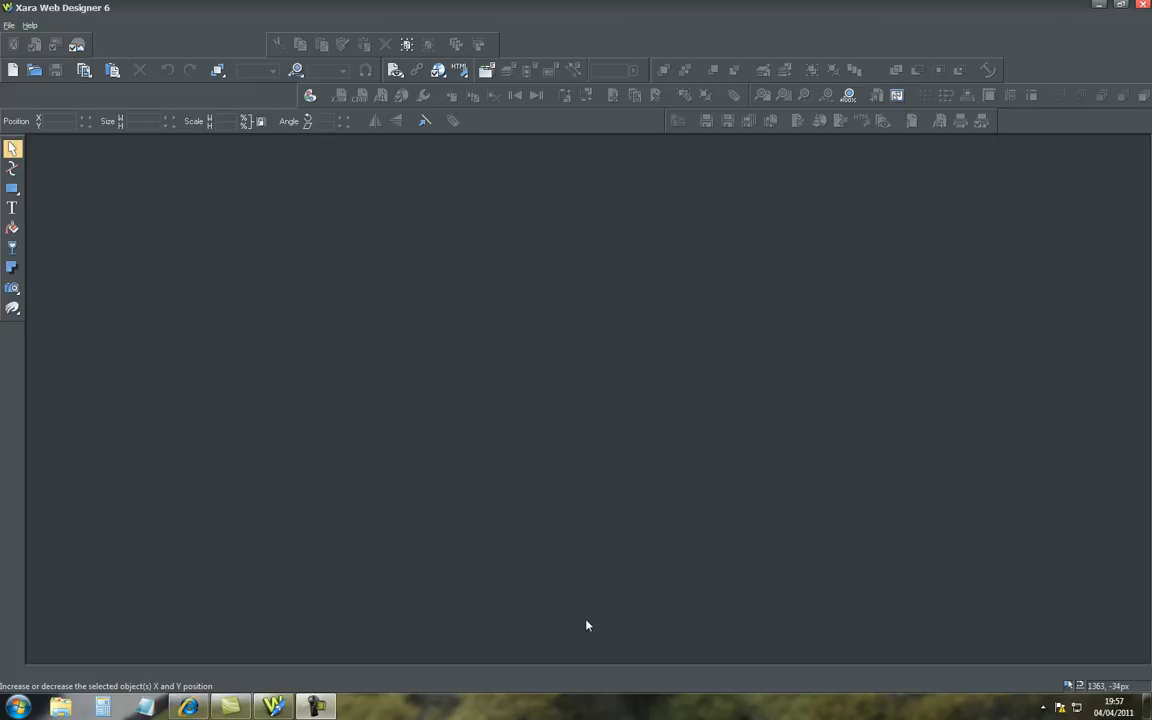
pyautogui.moveTo(567, 208)
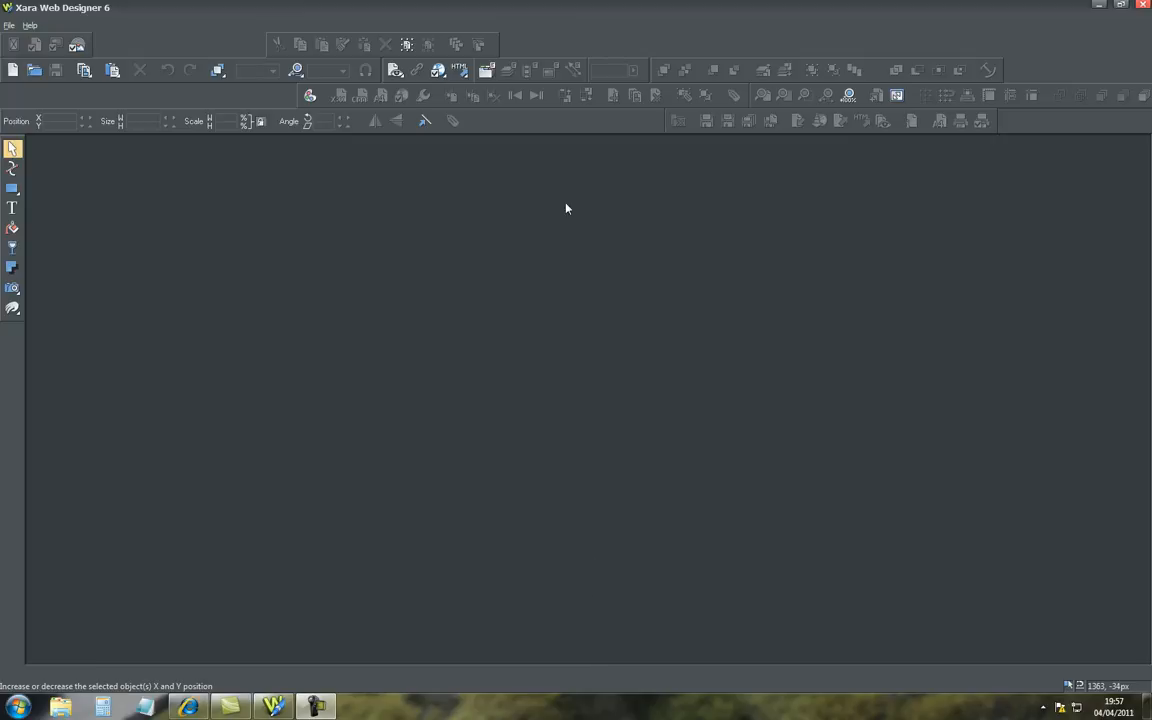
pyautogui.moveTo(272, 346)
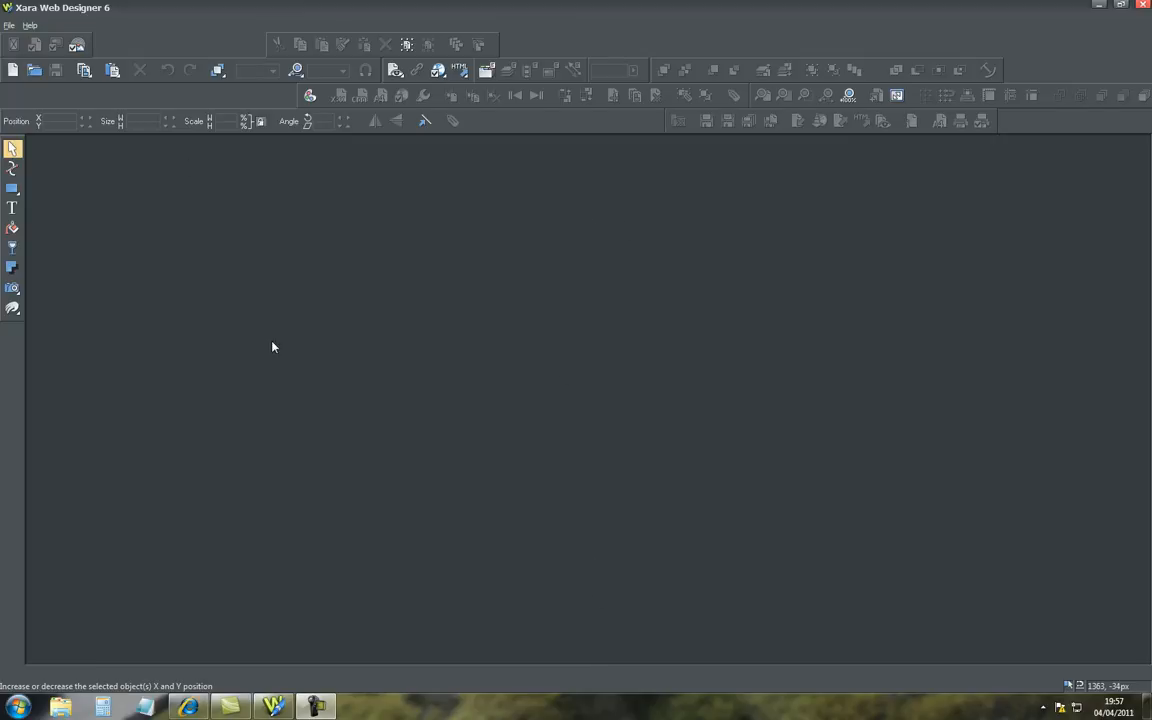
pyautogui.moveTo(280, 273)
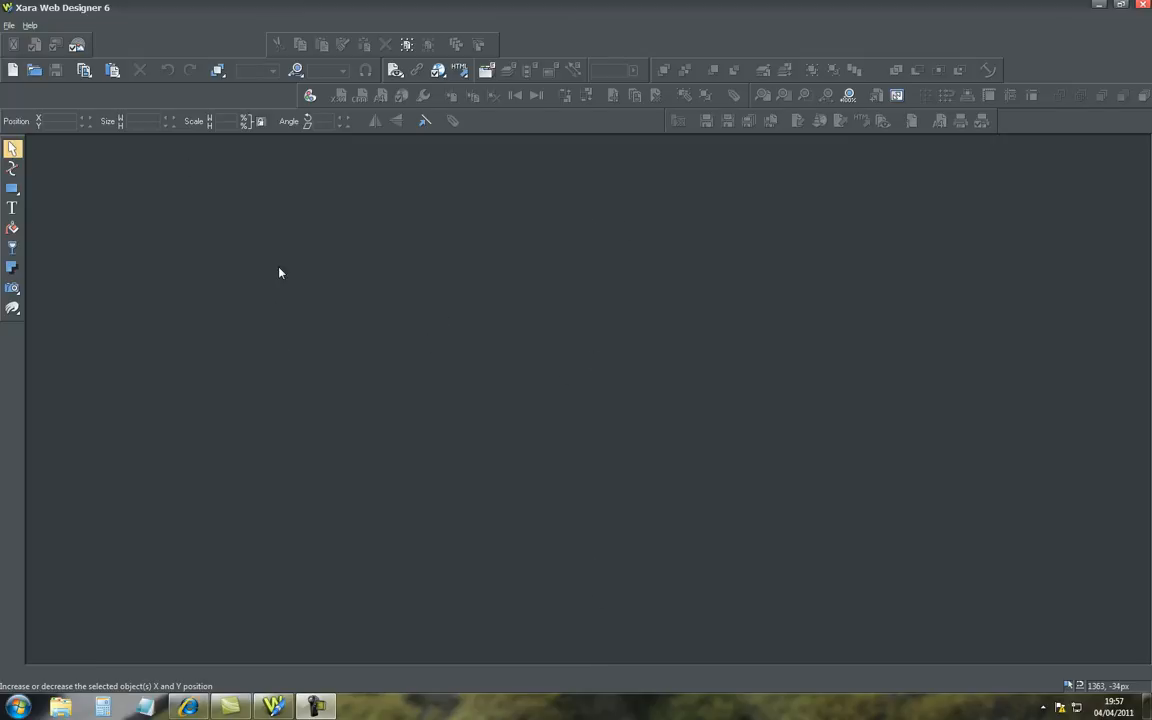
# Step: Create a new 935-pixel XGA web page and open the Designs gallery's Butterfly Theme
pyautogui.click(9, 25)
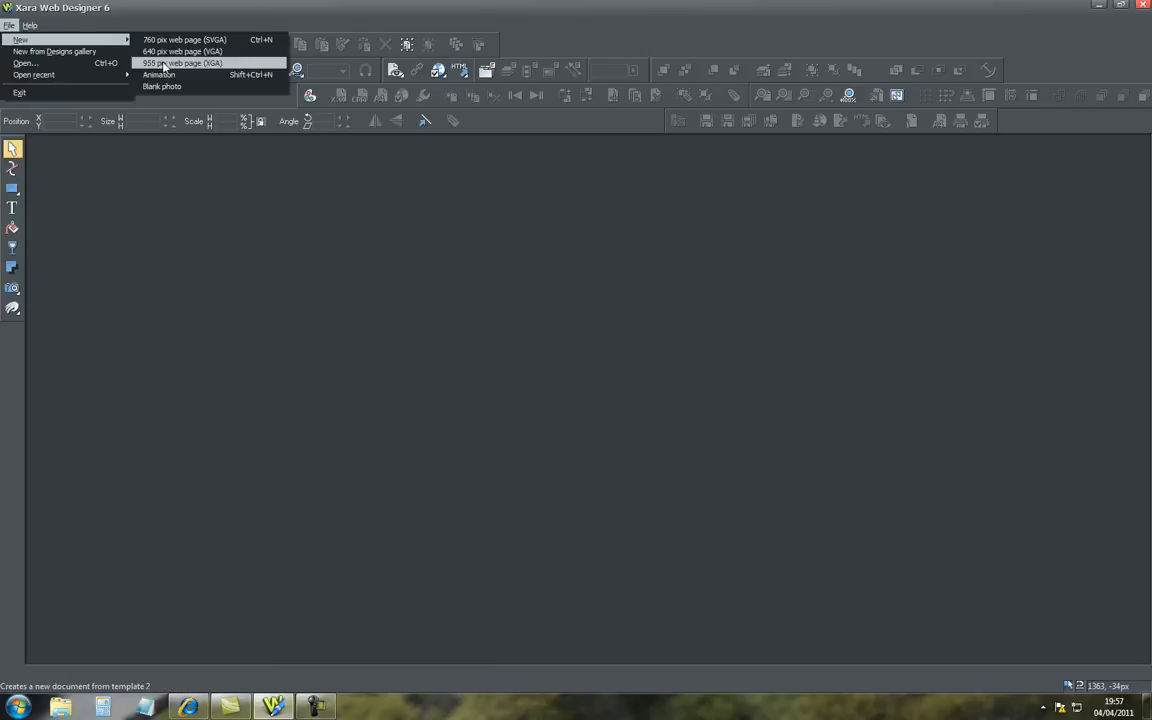
pyautogui.click(180, 63)
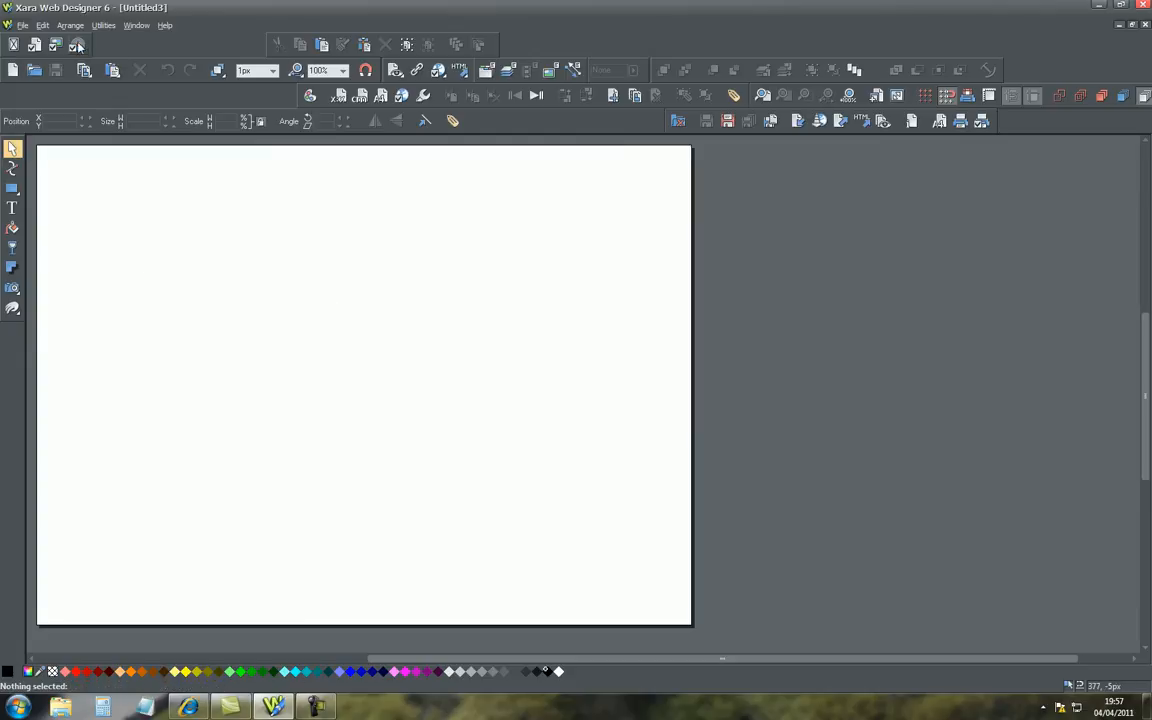
pyautogui.click(104, 25)
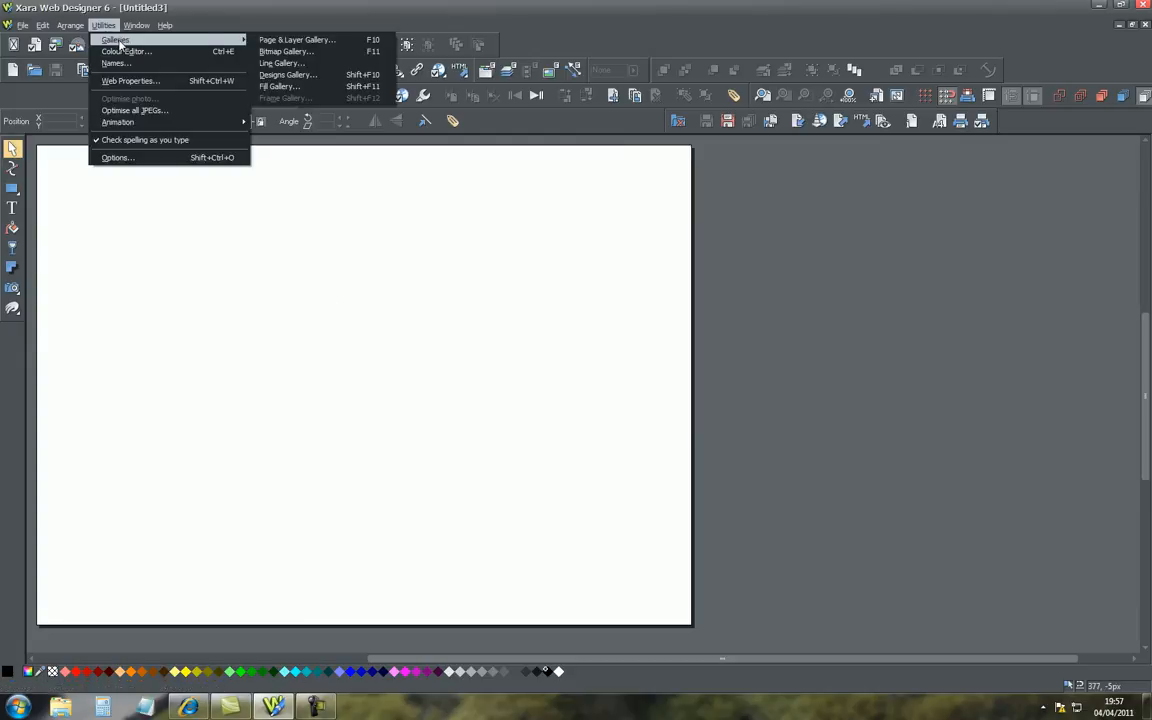
pyautogui.click(288, 74)
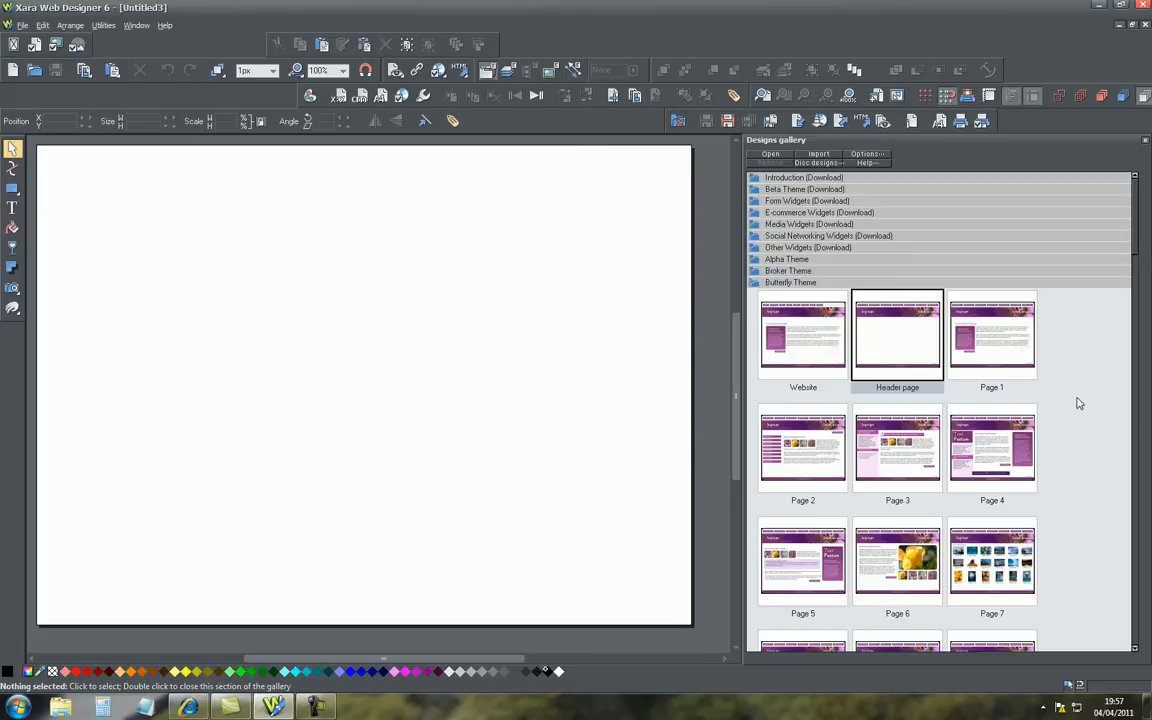
pyautogui.moveTo(909, 347)
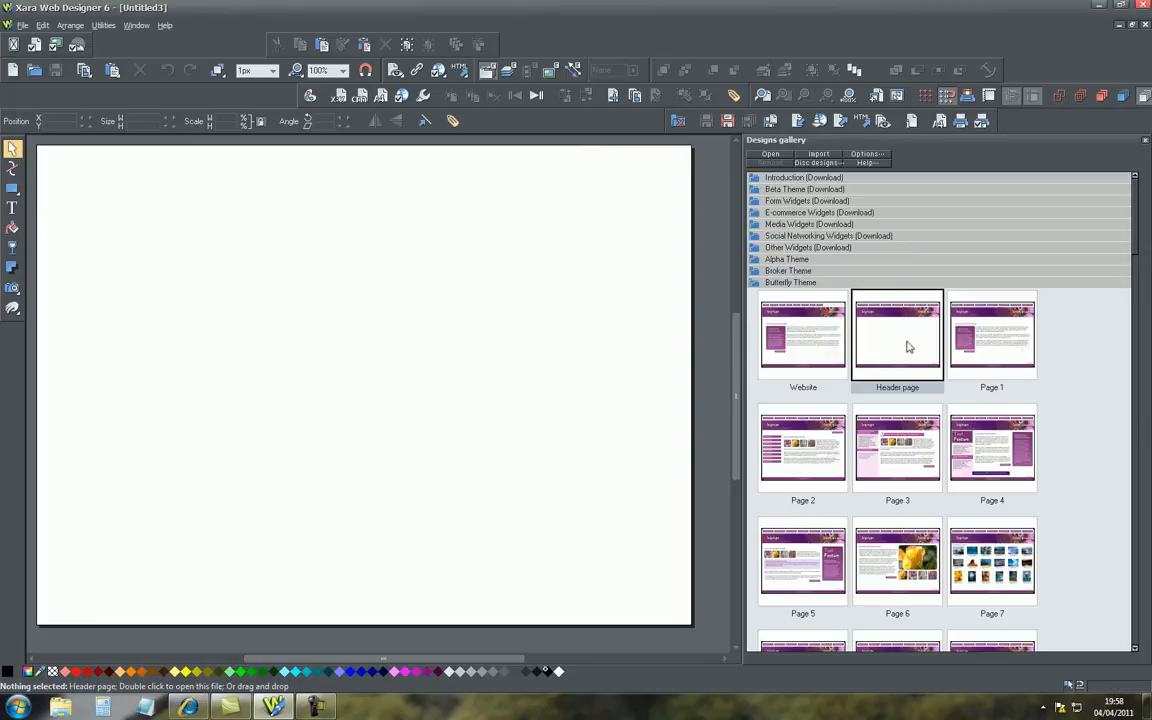
pyautogui.moveTo(897, 337)
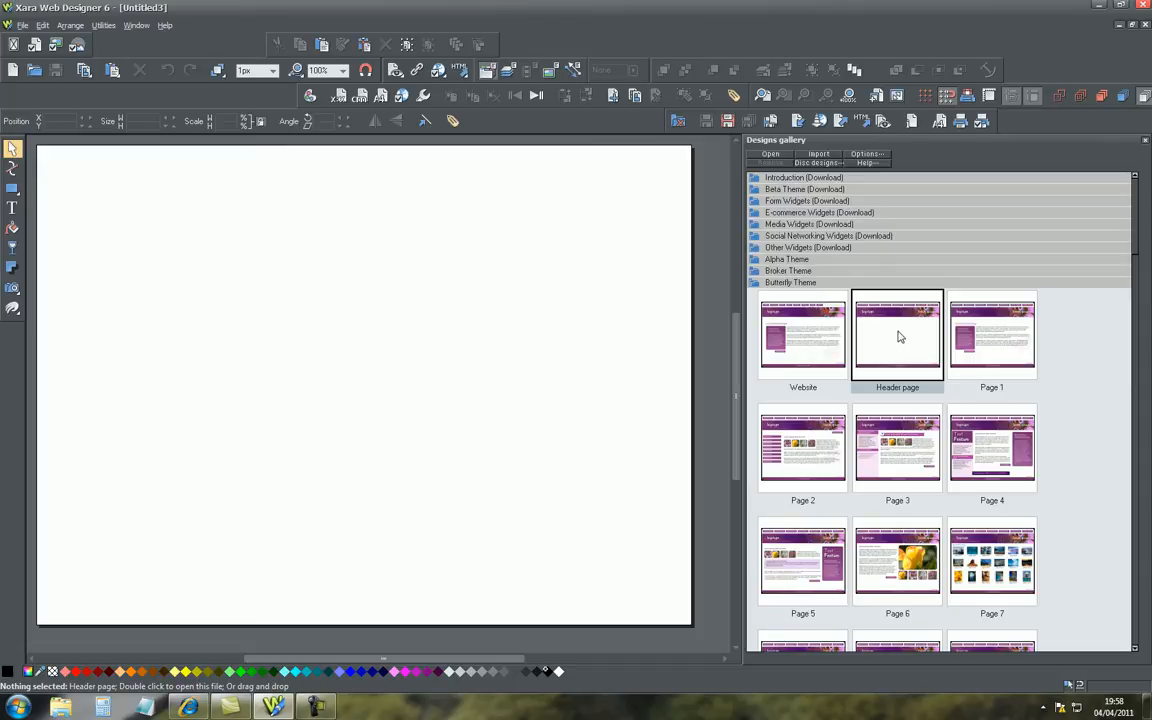
pyautogui.moveTo(910, 404)
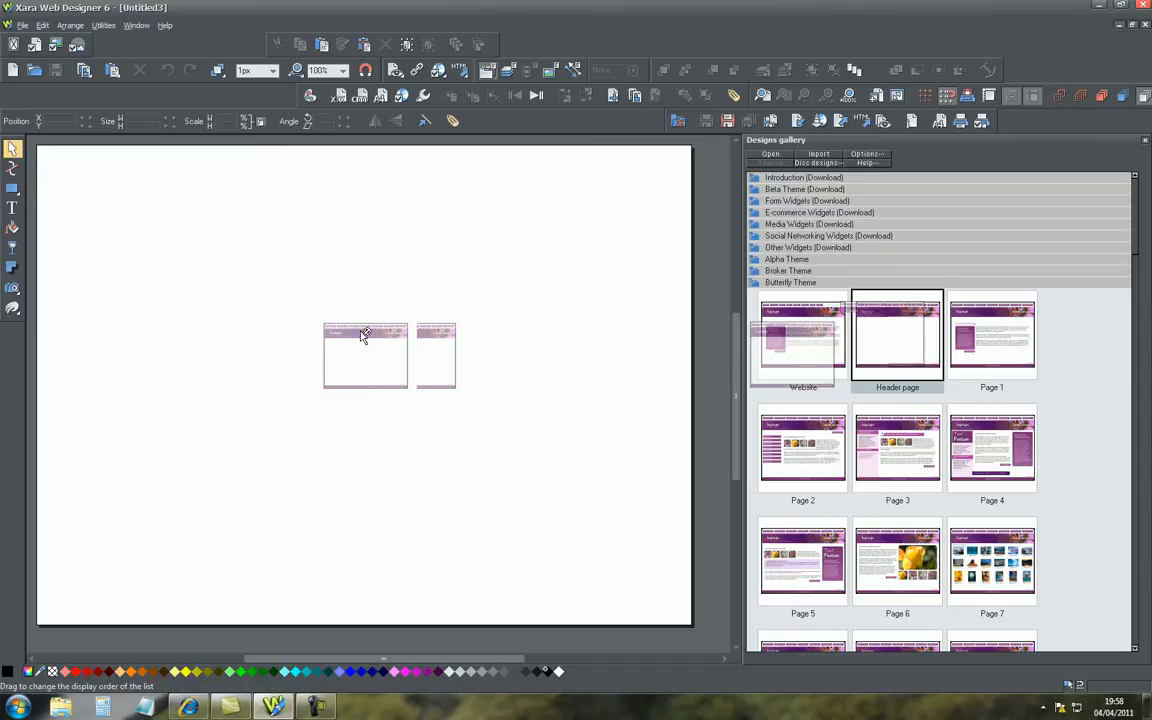
pyautogui.doubleClick(897, 335)
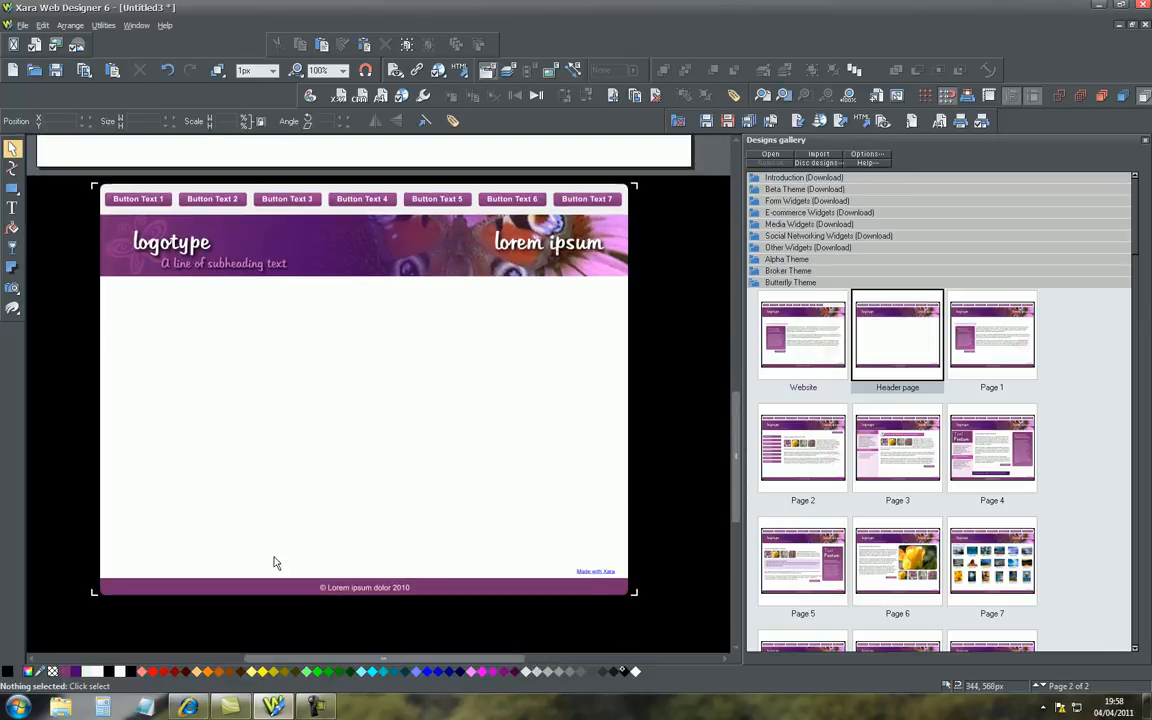
pyautogui.moveTo(645, 231)
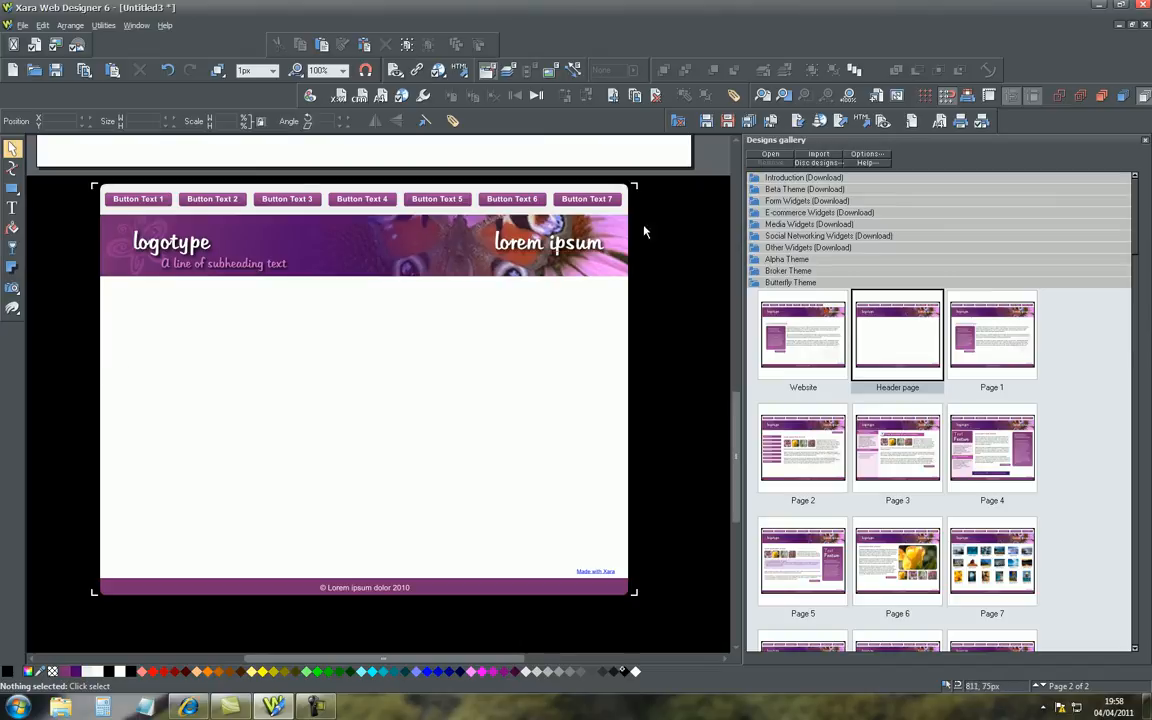
pyautogui.moveTo(277, 208)
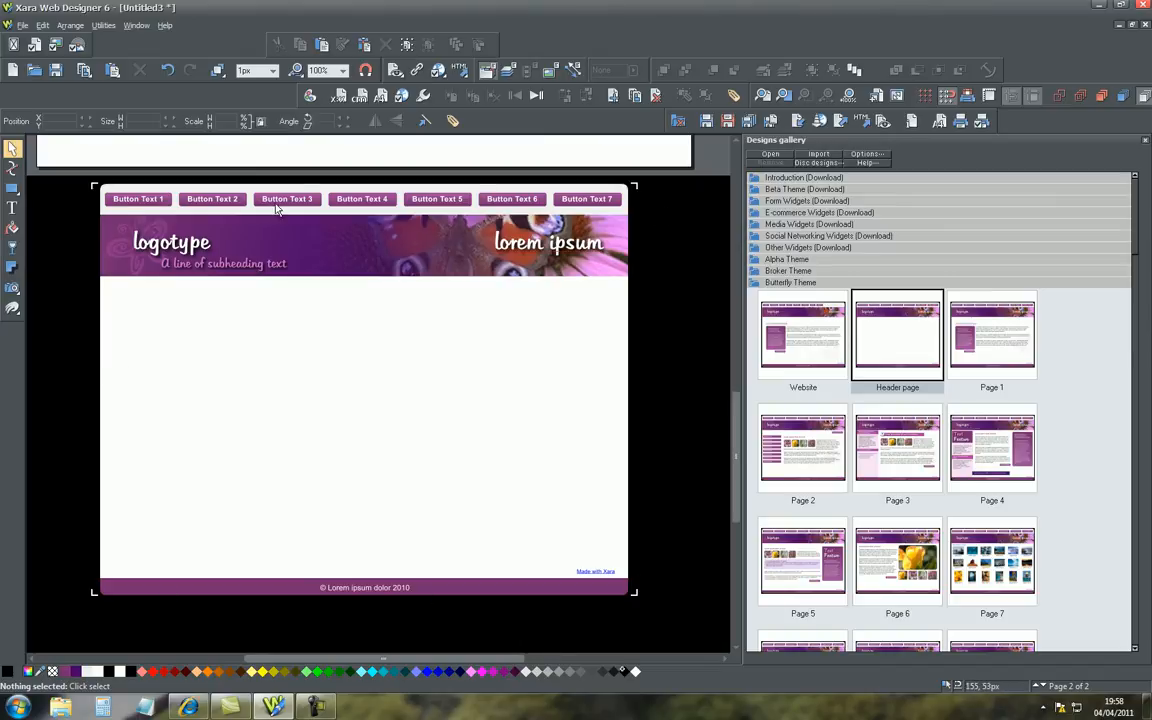
pyautogui.moveTo(471, 257)
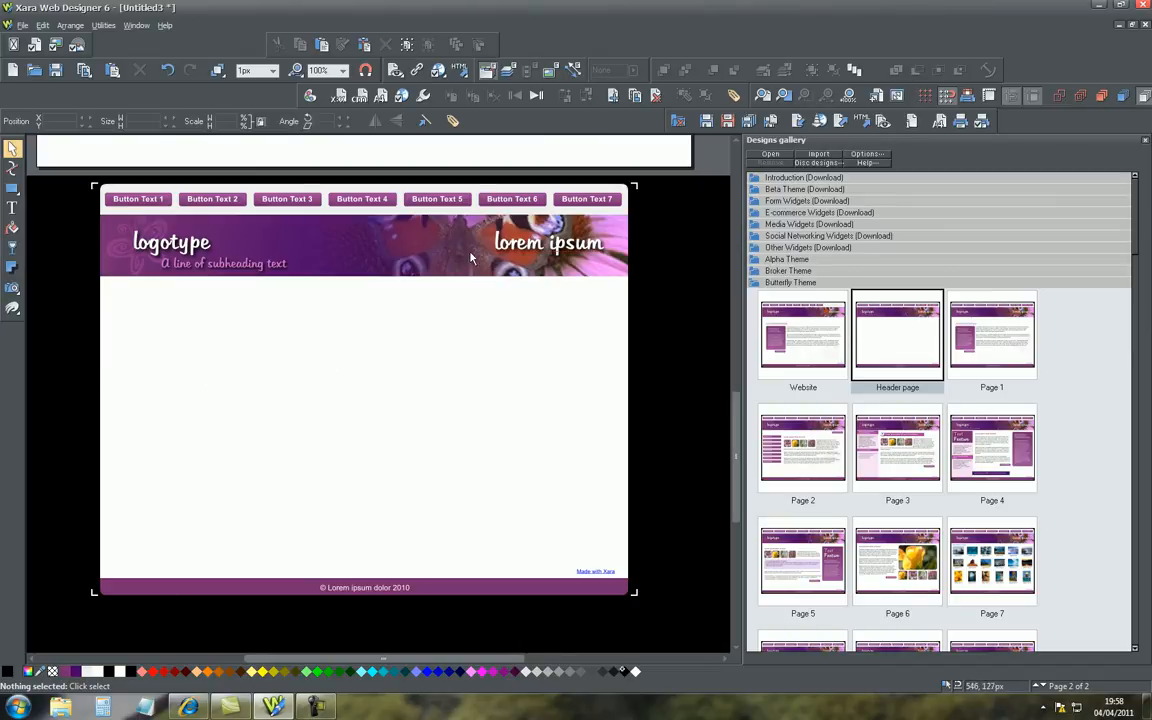
pyautogui.moveTo(376, 389)
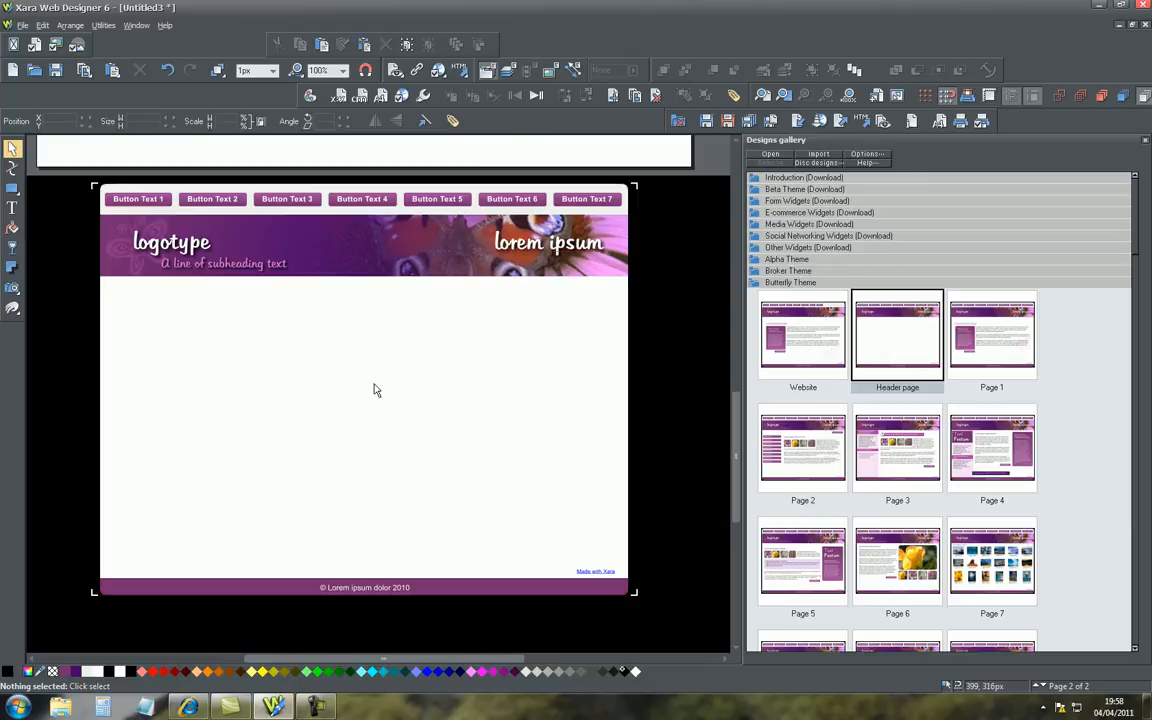
pyautogui.moveTo(377, 330)
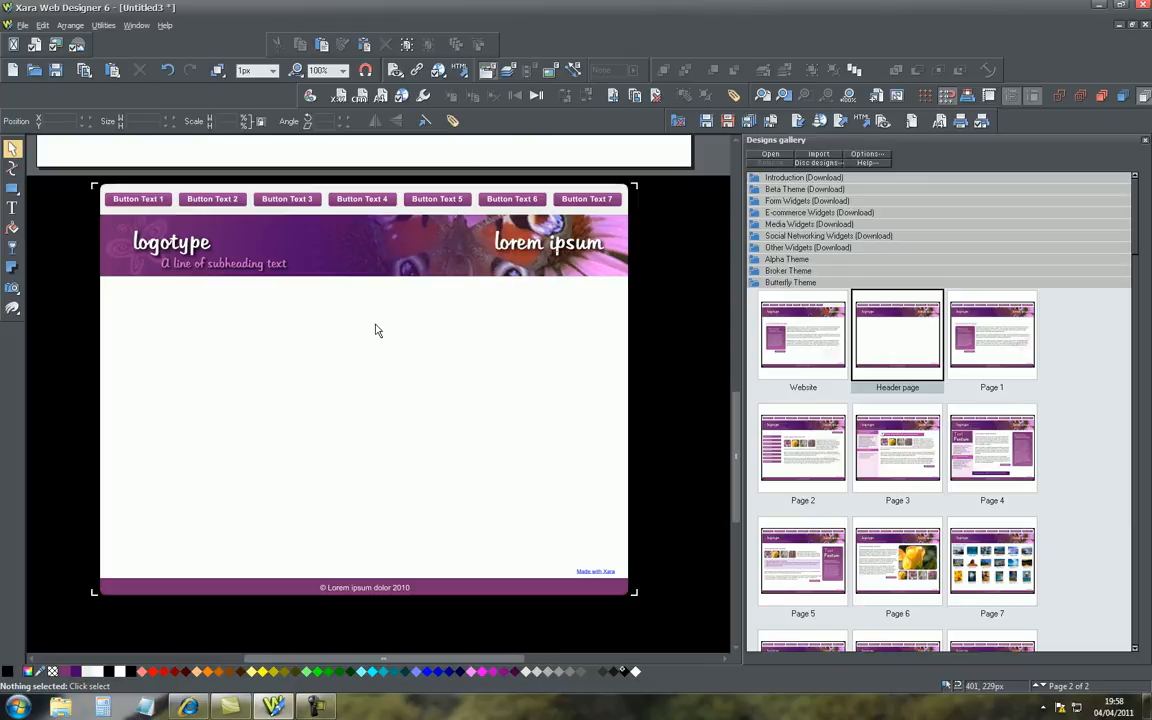
pyautogui.moveTo(285, 502)
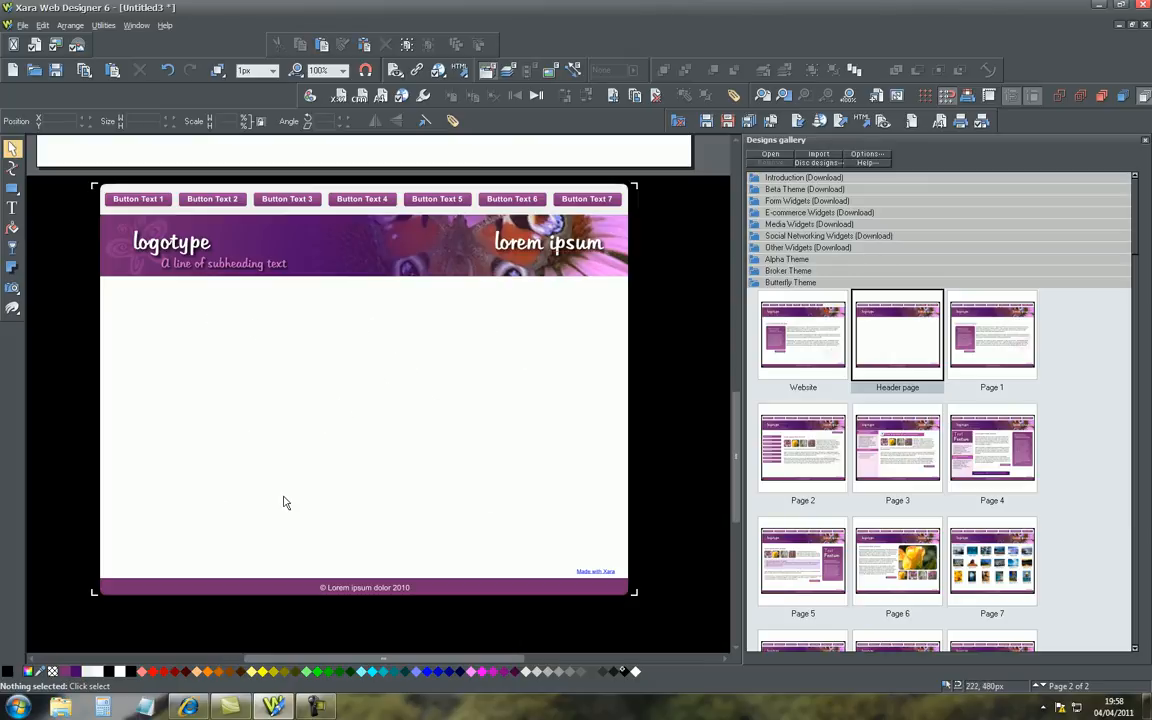
pyautogui.moveTo(217, 335)
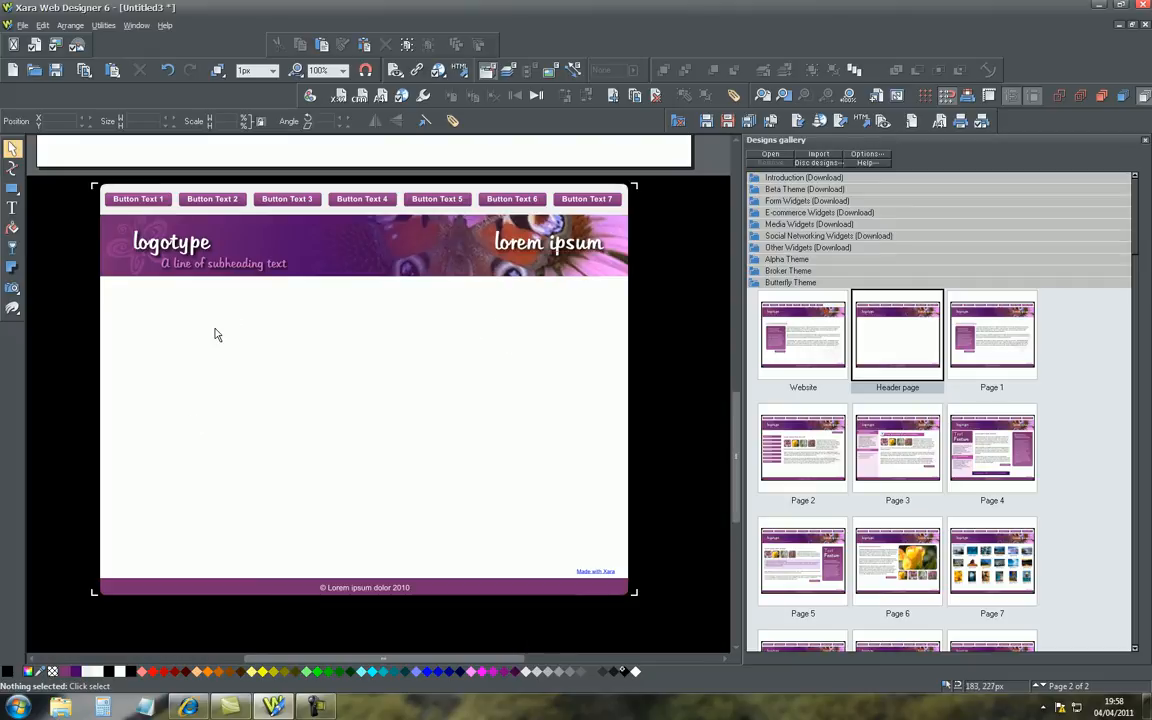
pyautogui.moveTo(376, 264)
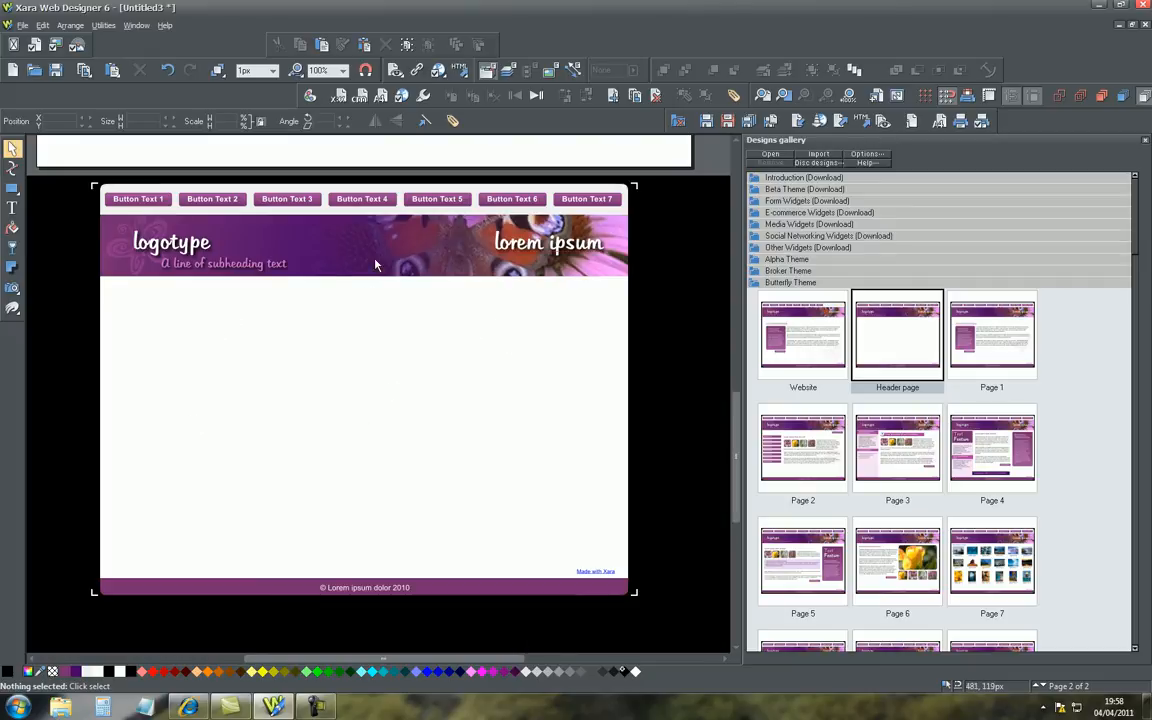
pyautogui.moveTo(399, 413)
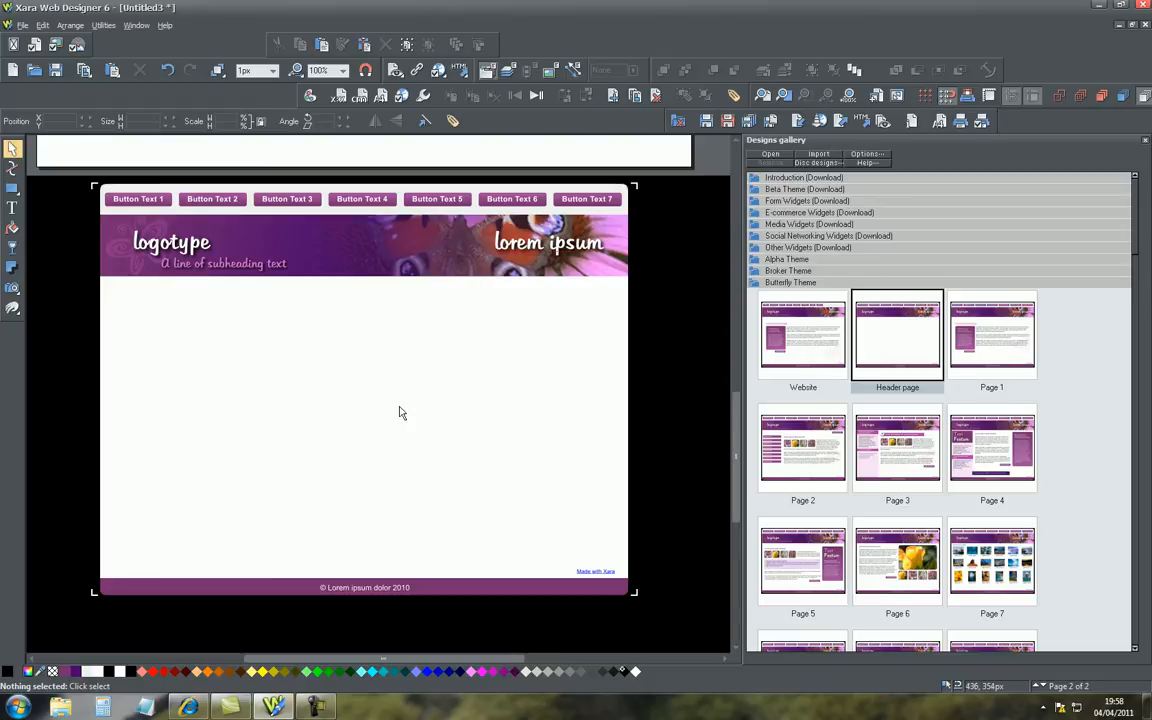
pyautogui.moveTo(361, 425)
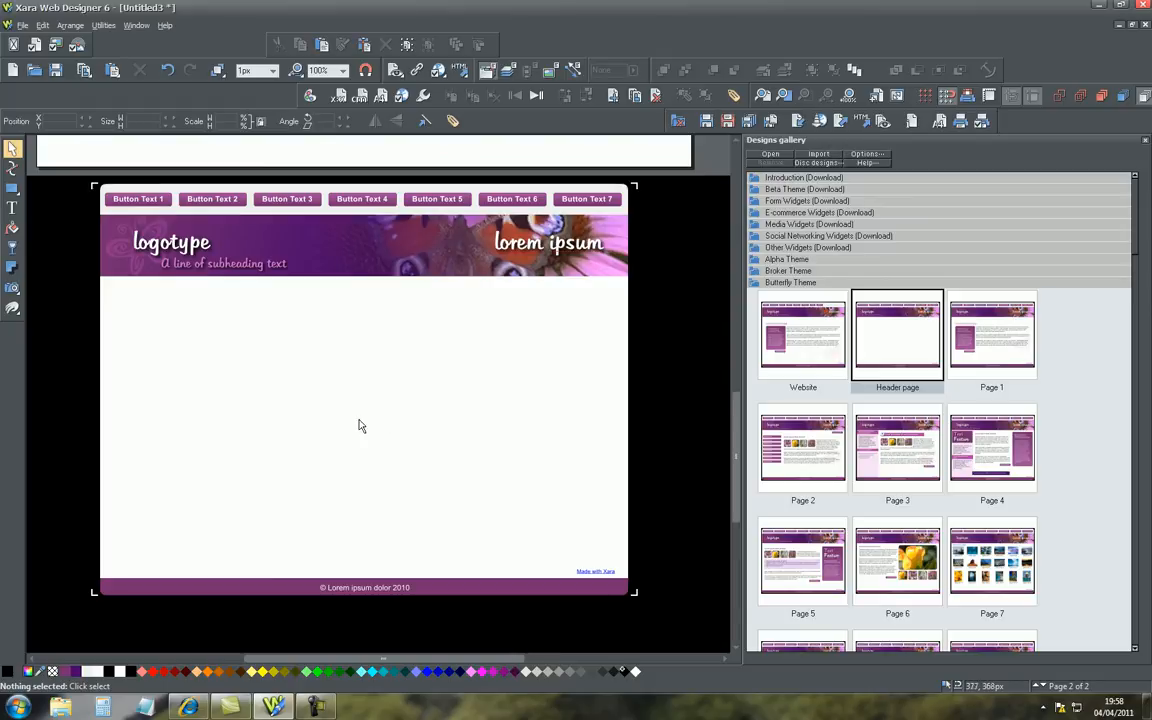
pyautogui.moveTo(386, 413)
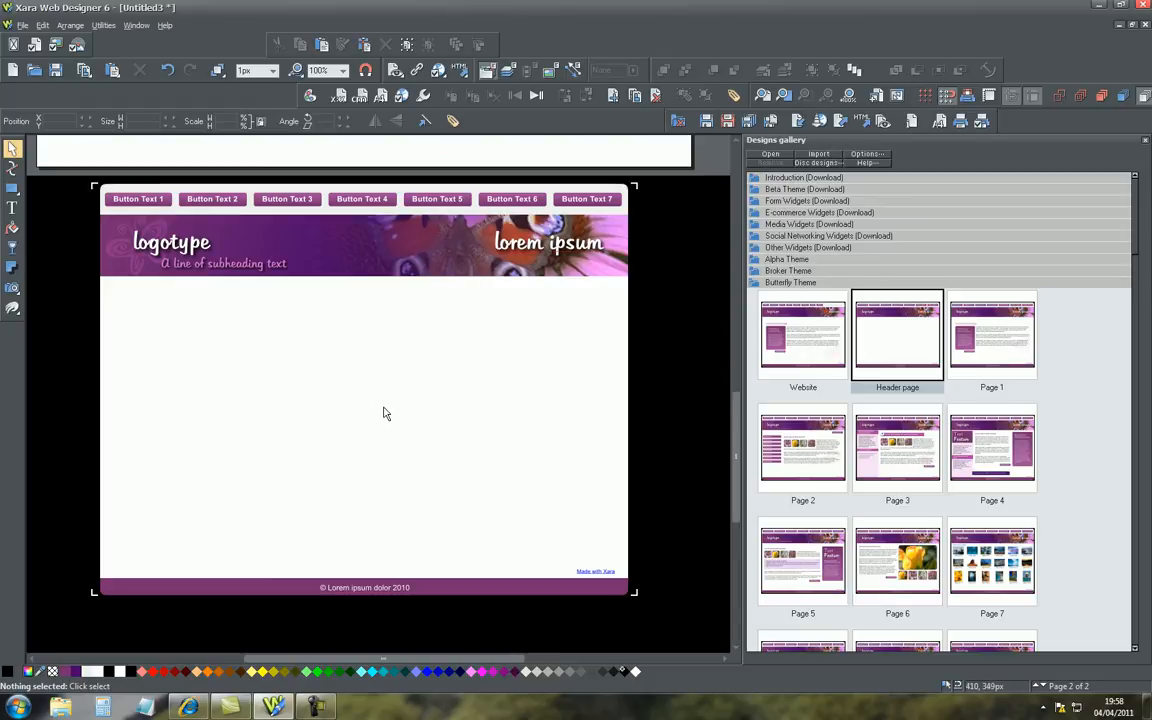
# Step: Drag out a rounded-corner rectangle across the page body using the Rectangle tool
pyautogui.click(13, 189)
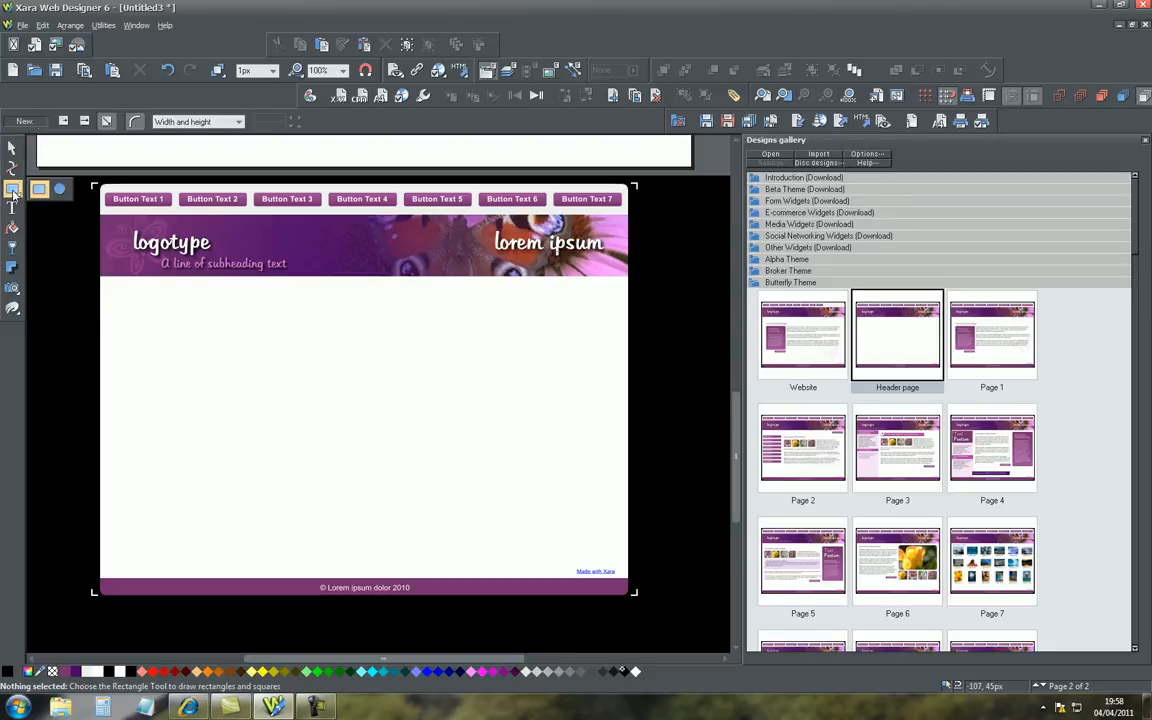
pyautogui.click(13, 190)
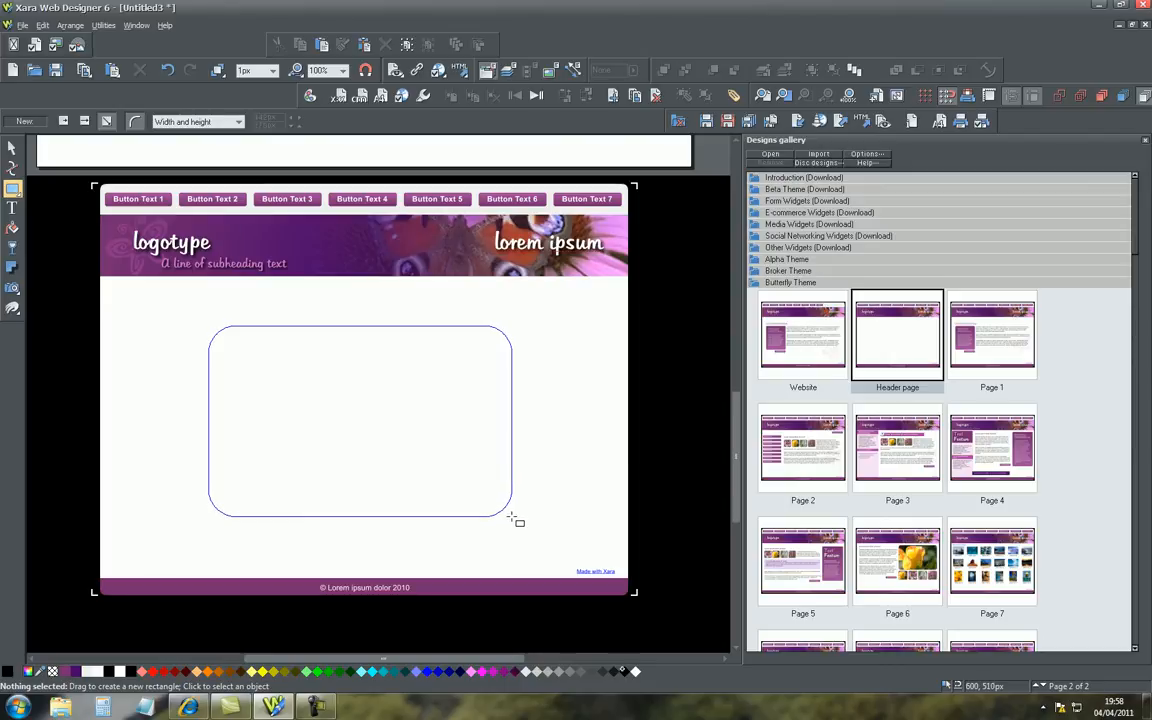
pyautogui.moveTo(210, 325); pyautogui.dragTo(510, 515)
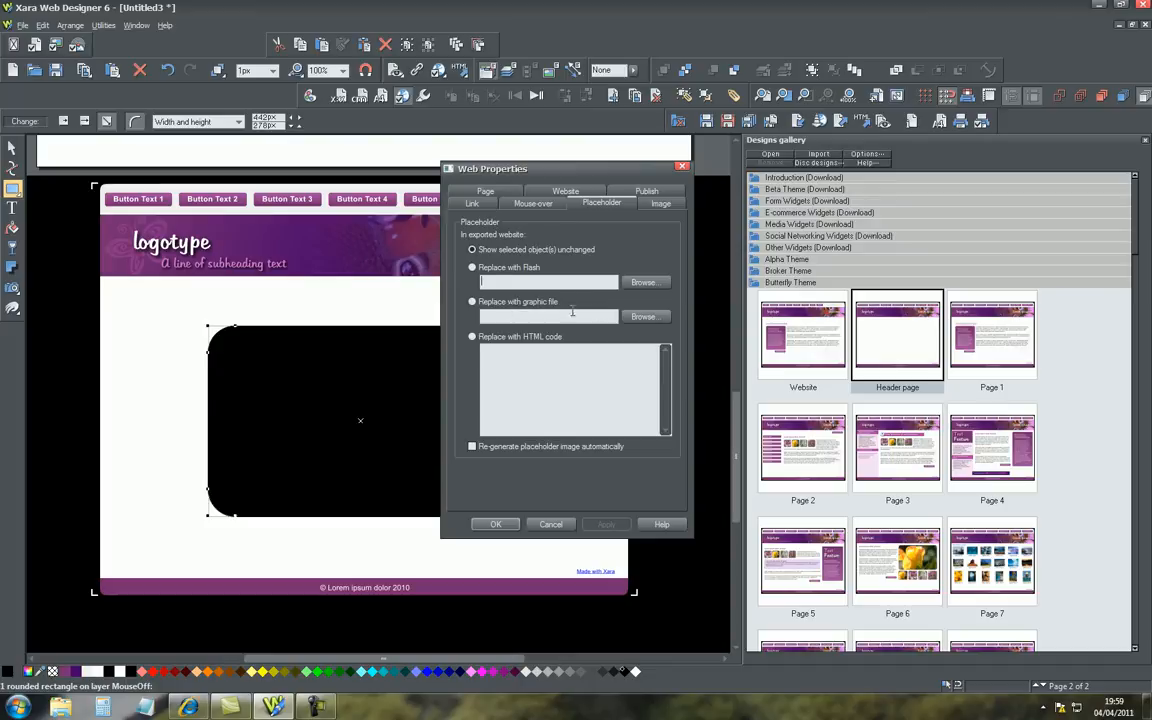
pyautogui.moveTo(532, 463)
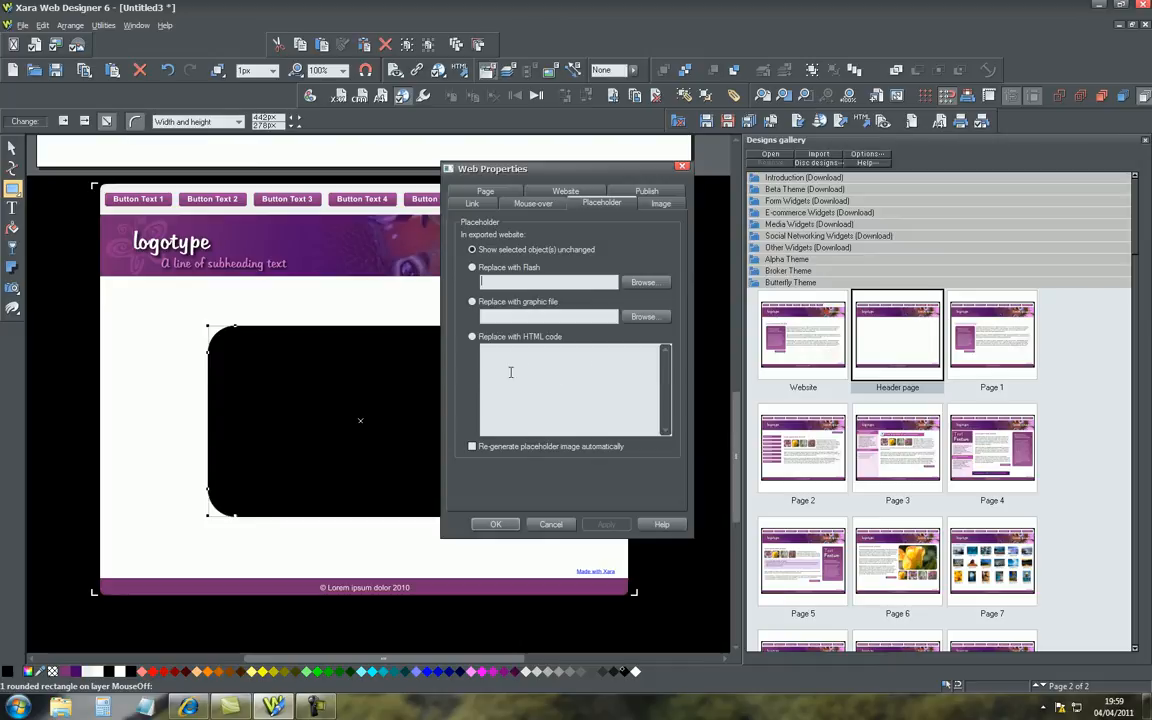
pyautogui.moveTo(527, 360)
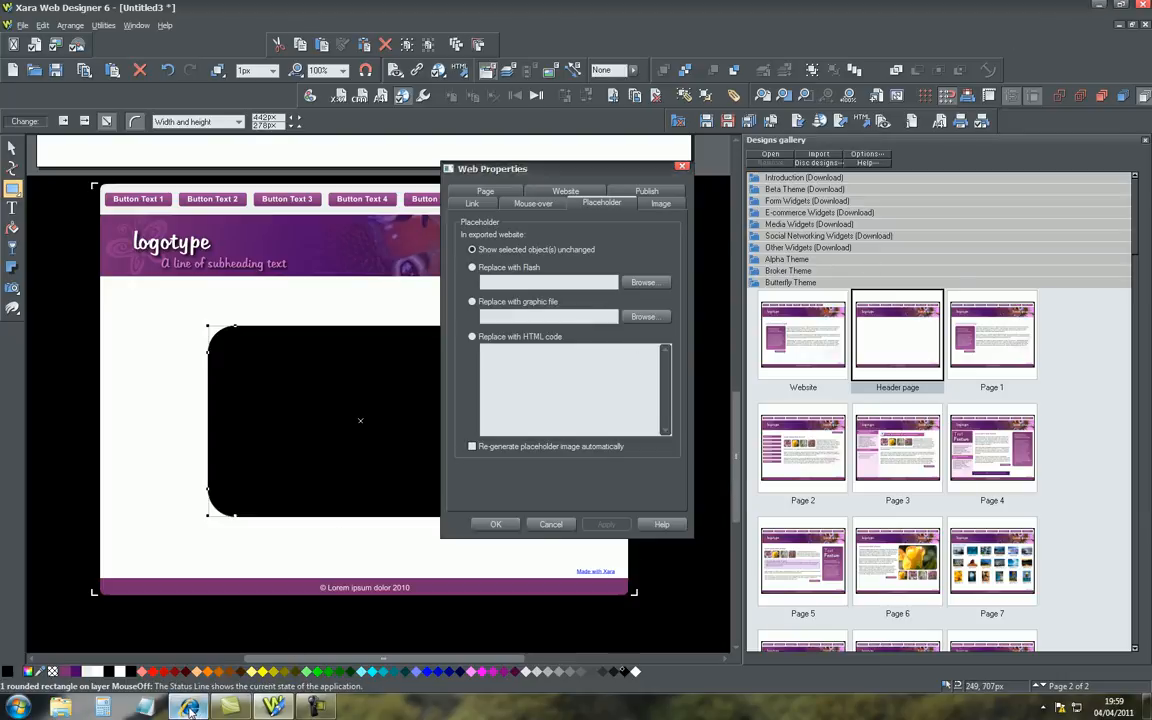
# Step: In Internet Explorer, show the tutorial video's YouTube embed iframe code and copy it
pyautogui.click(188, 707)
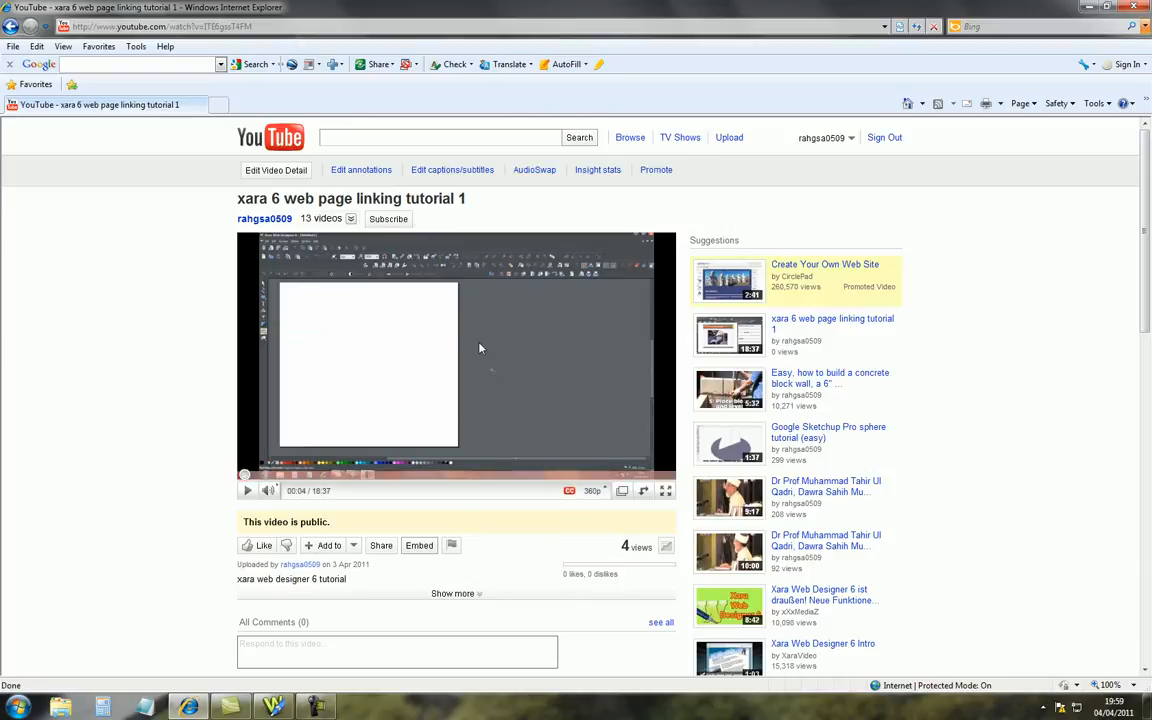
pyautogui.moveTo(475, 322)
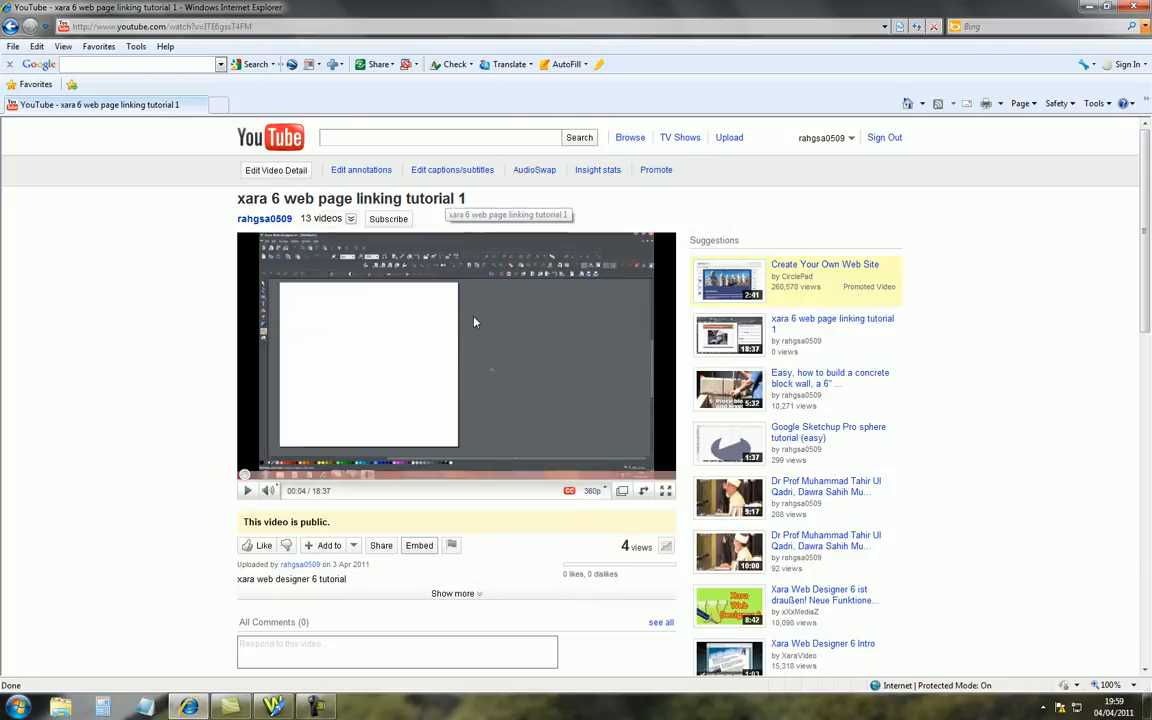
pyautogui.scroll(-3)
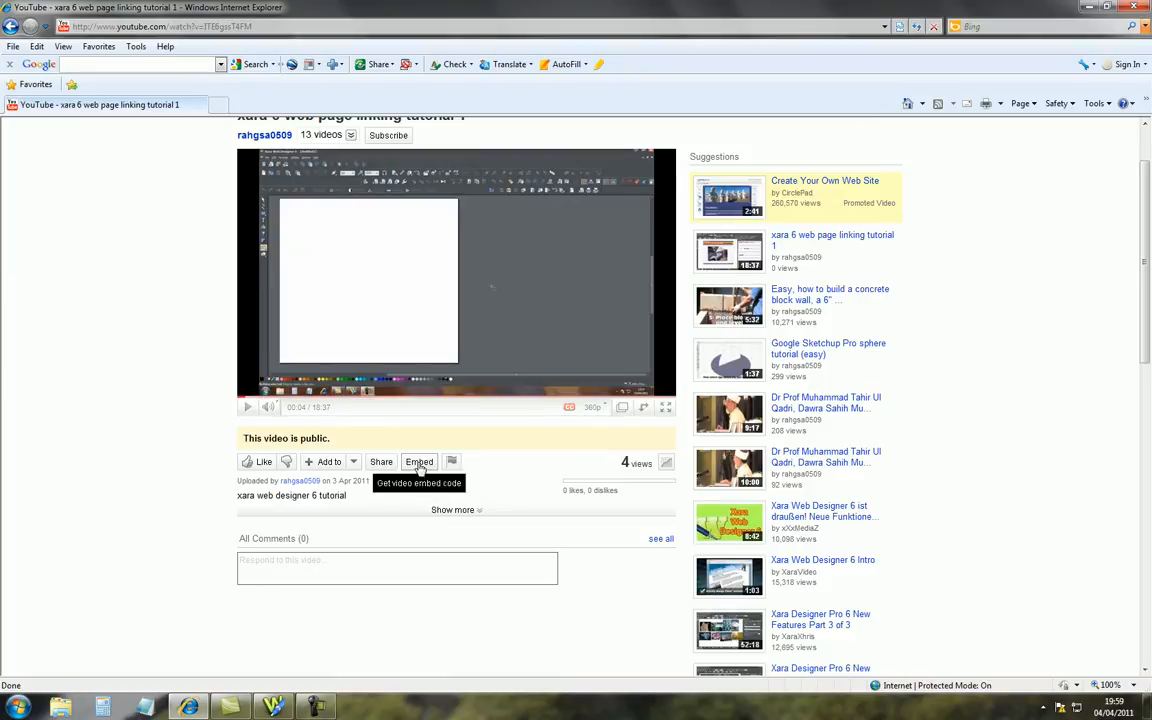
pyautogui.click(419, 461)
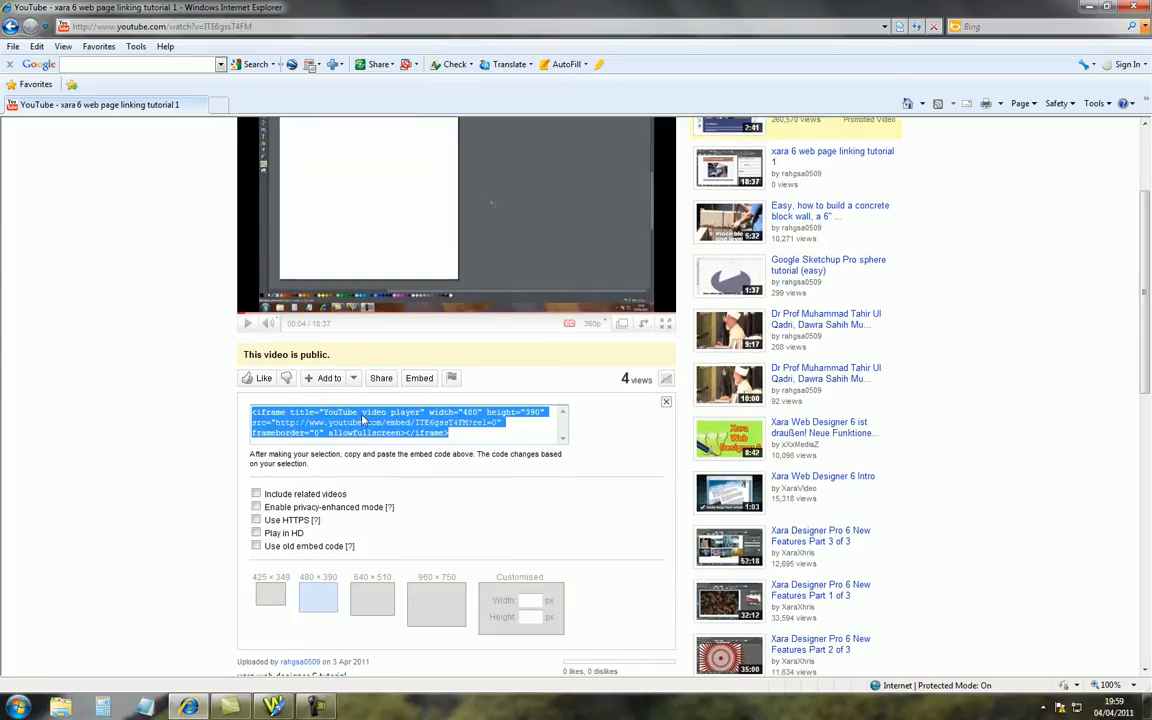
pyautogui.moveTo(458, 428)
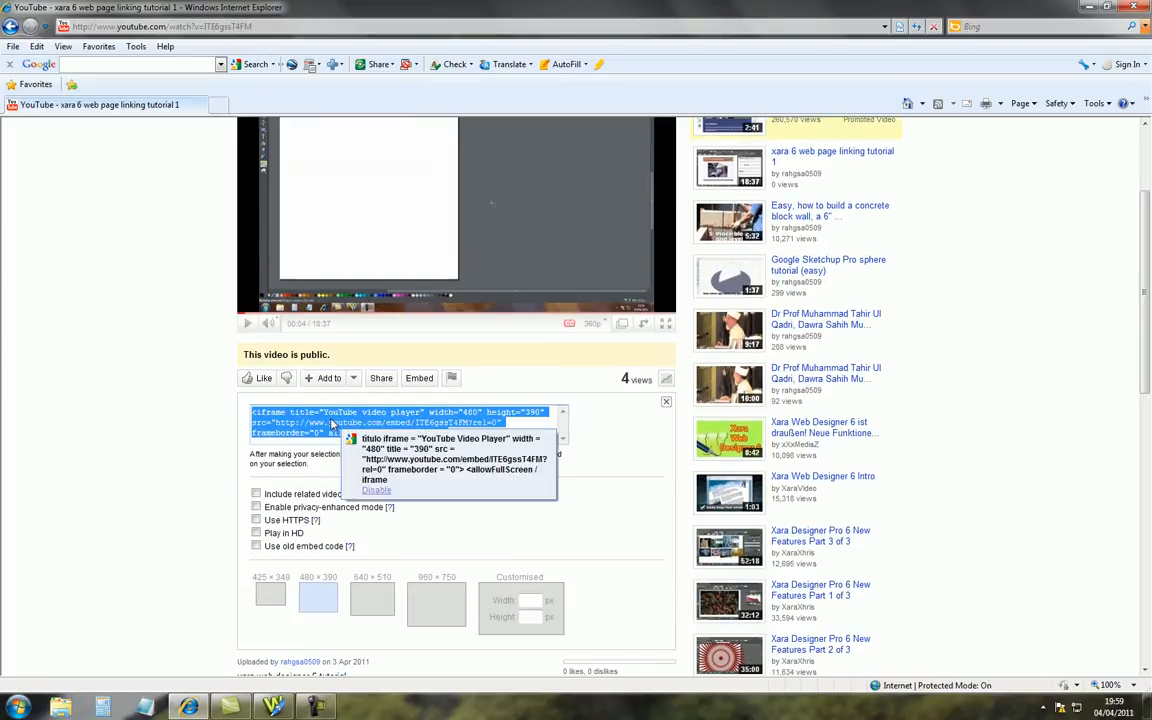
pyautogui.rightClick(400, 420)
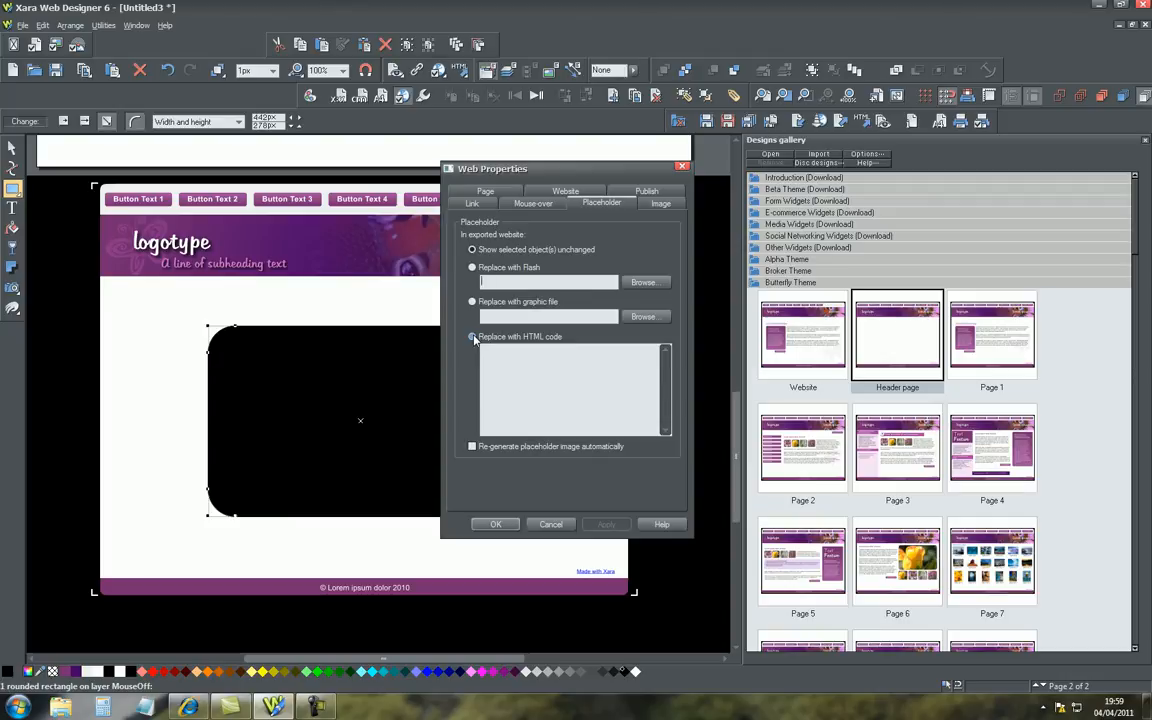
# Step: Set the rectangle's Web Properties to Replace with HTML code holding the YouTube iframe
pyautogui.click(473, 337)
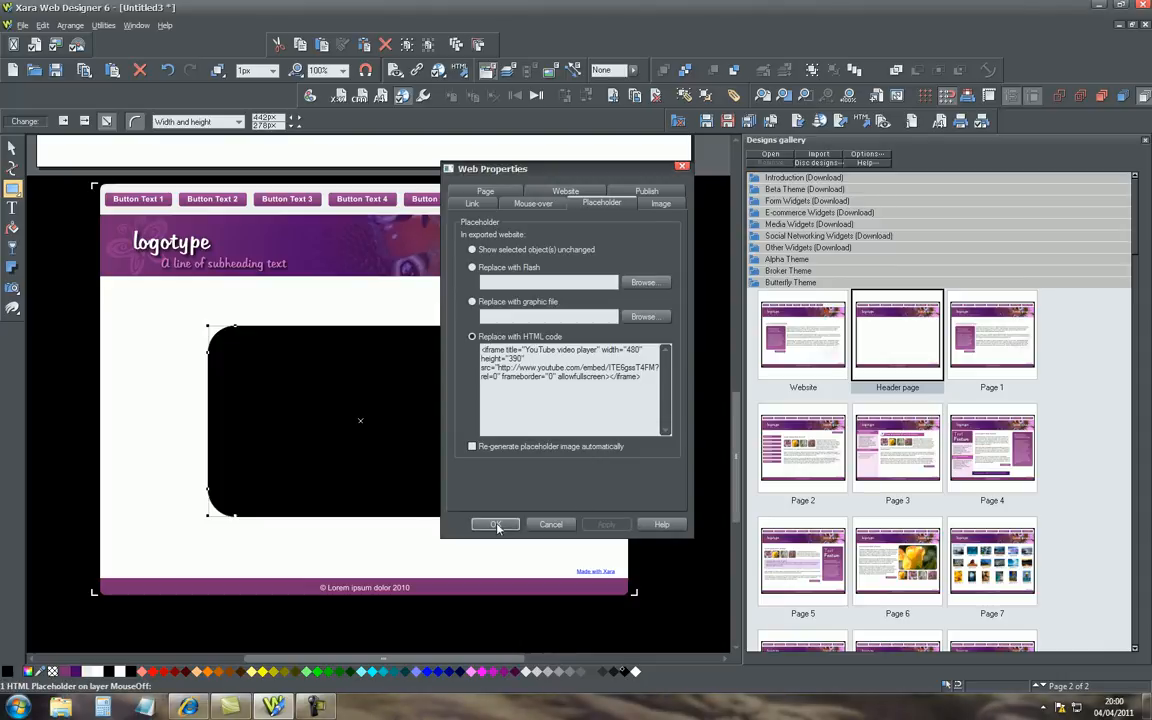
pyautogui.click(495, 524)
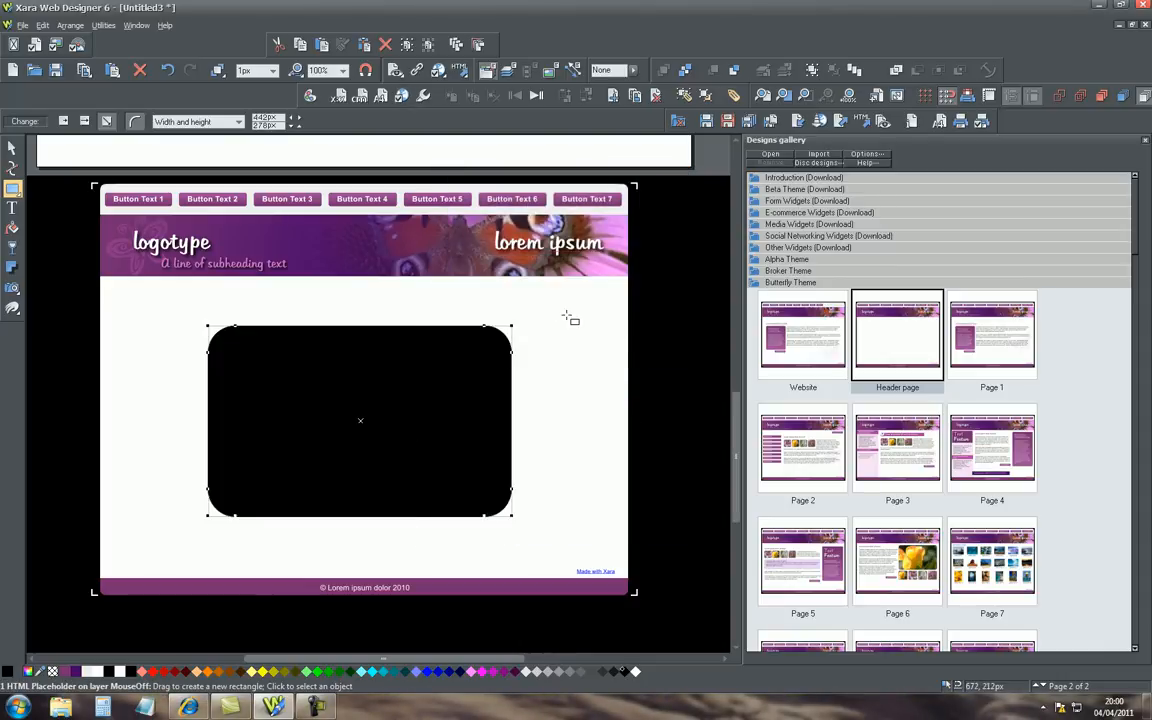
pyautogui.moveTo(428, 343)
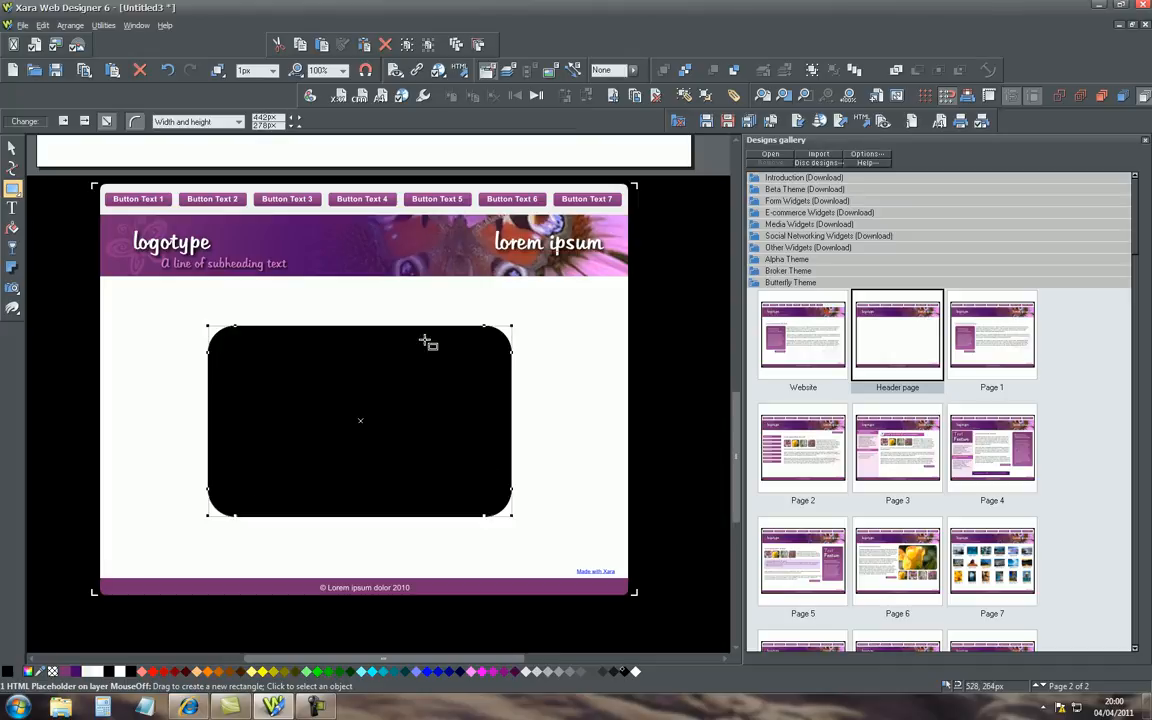
pyautogui.moveTo(335, 431)
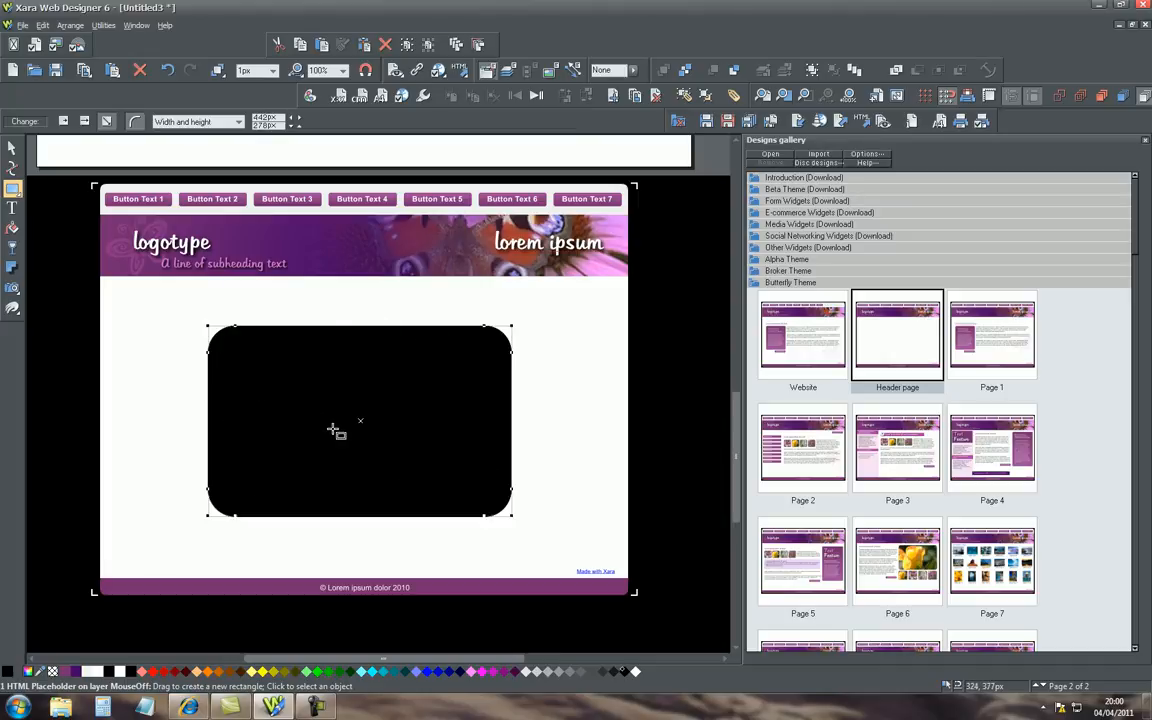
pyautogui.moveTo(330, 230)
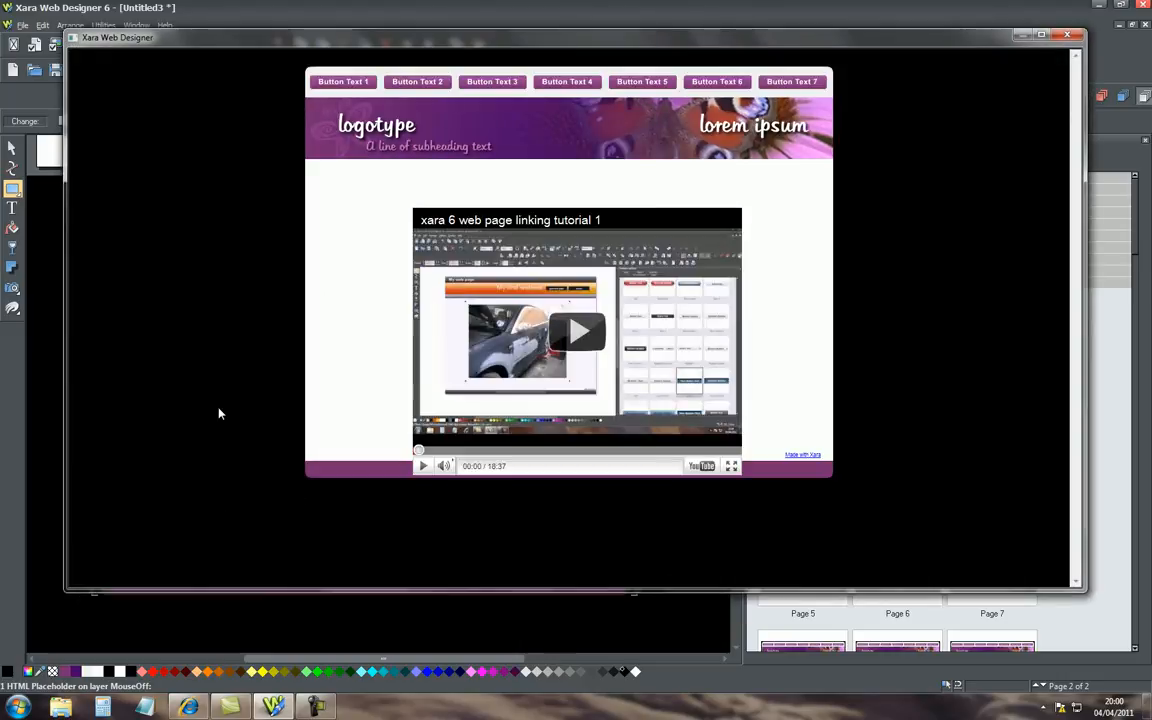
pyautogui.moveTo(576, 331)
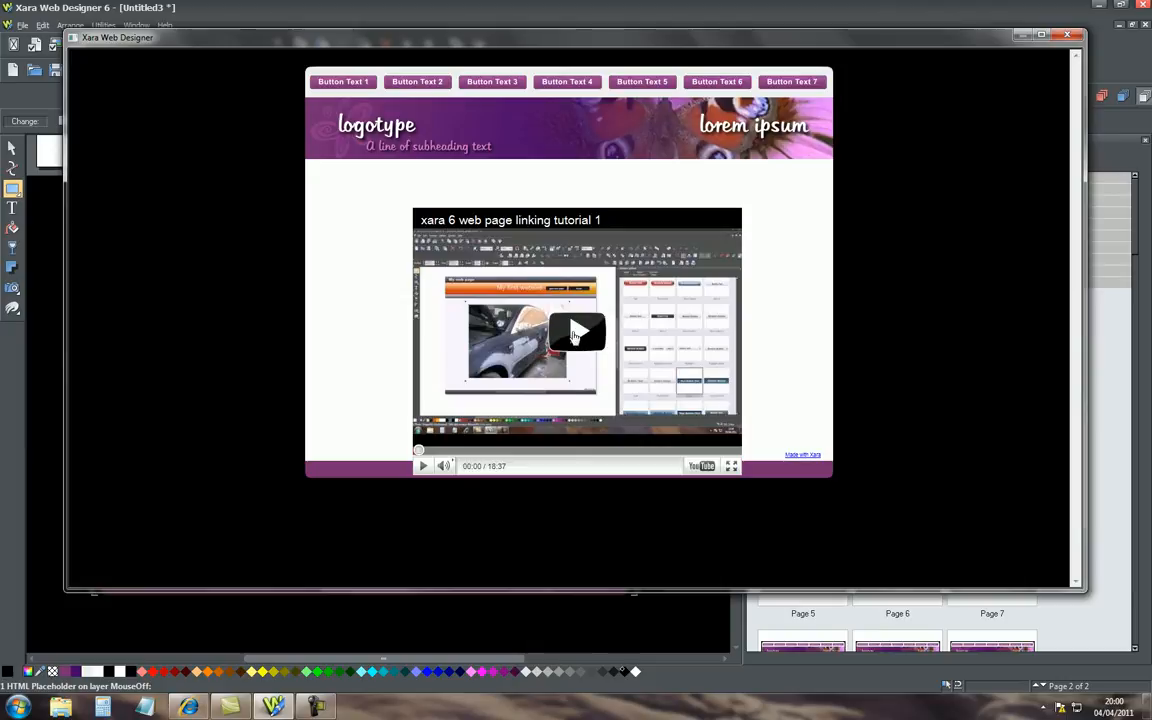
# Step: Play the embedded YouTube tutorial video in the browser preview
pyautogui.click(577, 331)
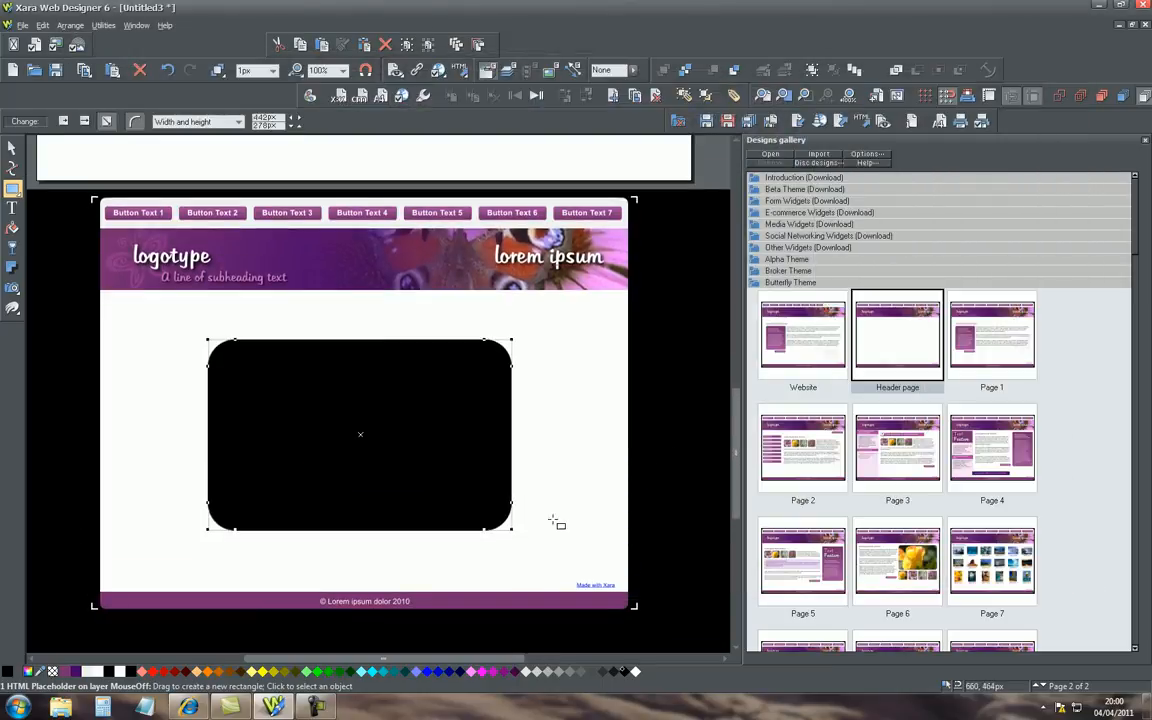
pyautogui.moveTo(603, 429)
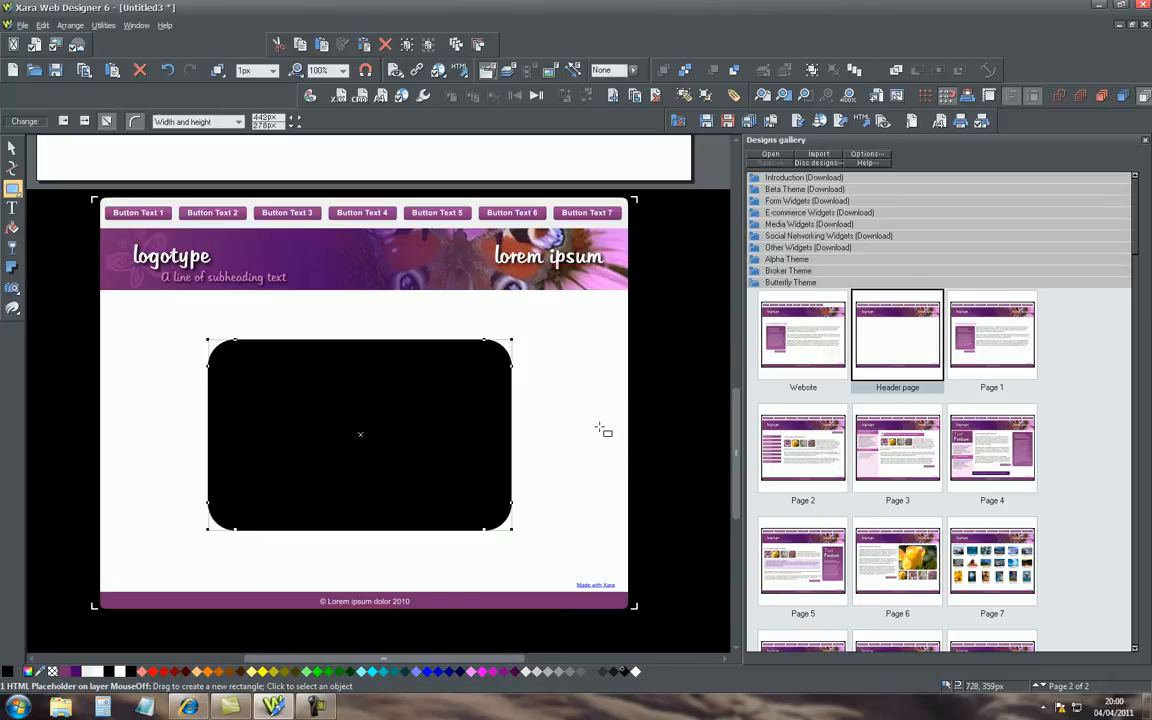
pyautogui.moveTo(77, 293)
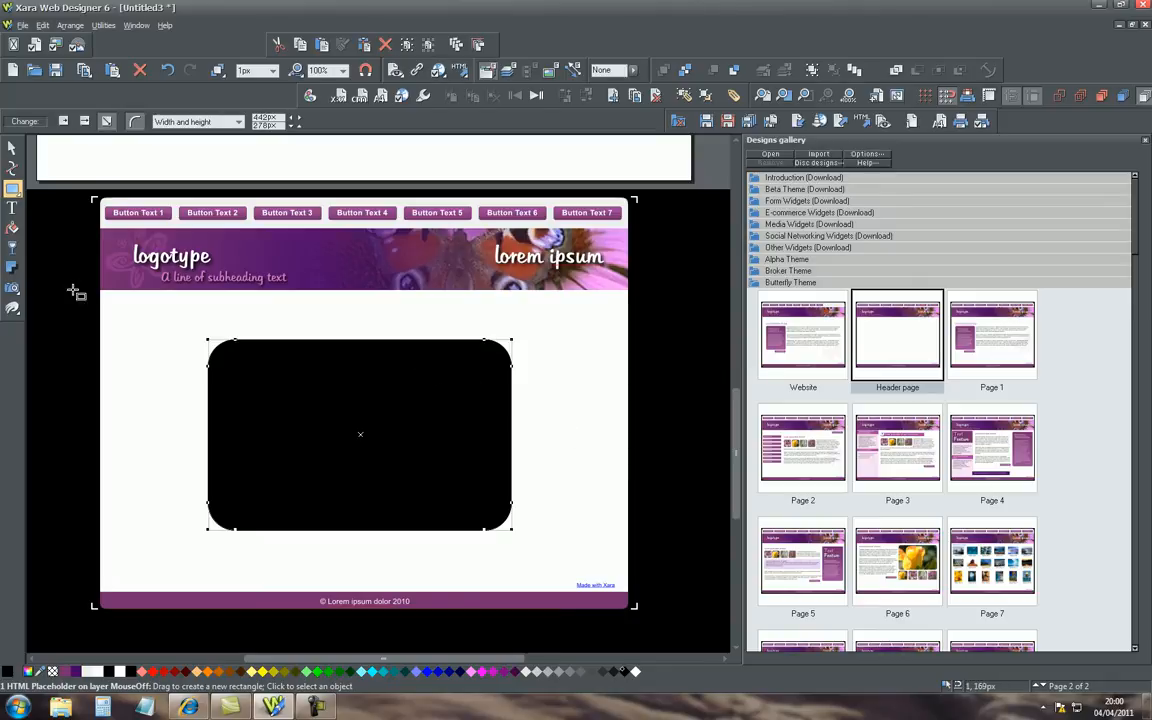
pyautogui.moveTo(518, 343)
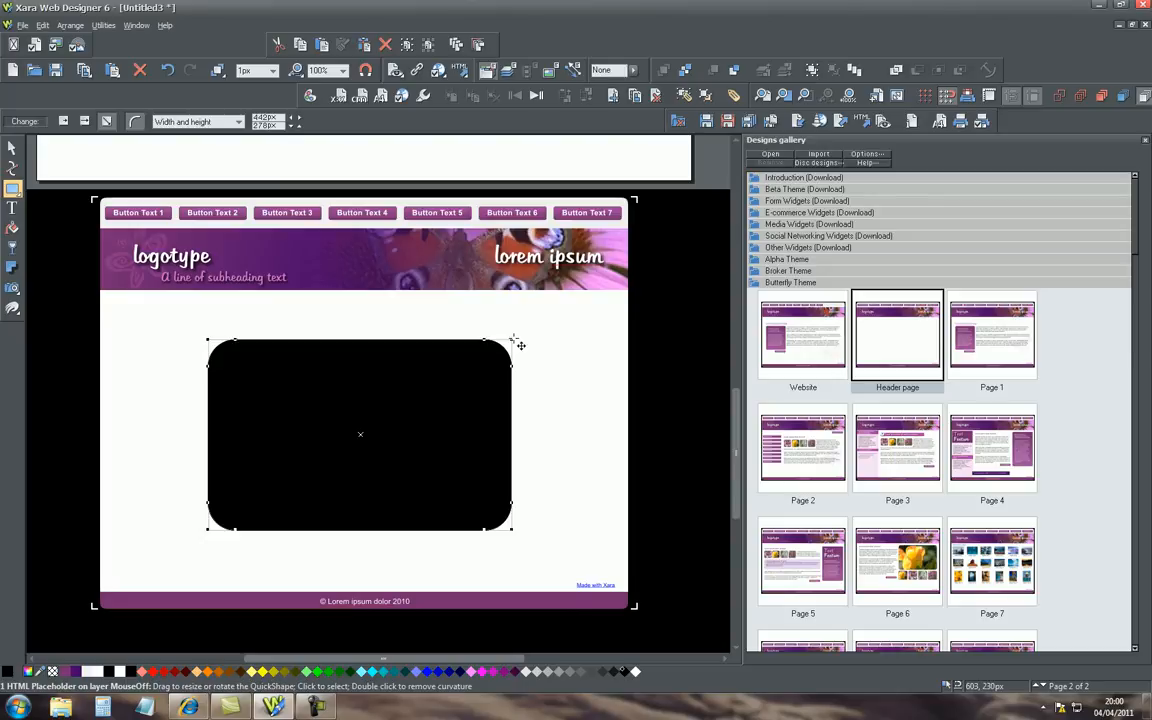
# Step: Move the video placeholder up just below the header and shrink it smaller
pyautogui.click(360, 434)
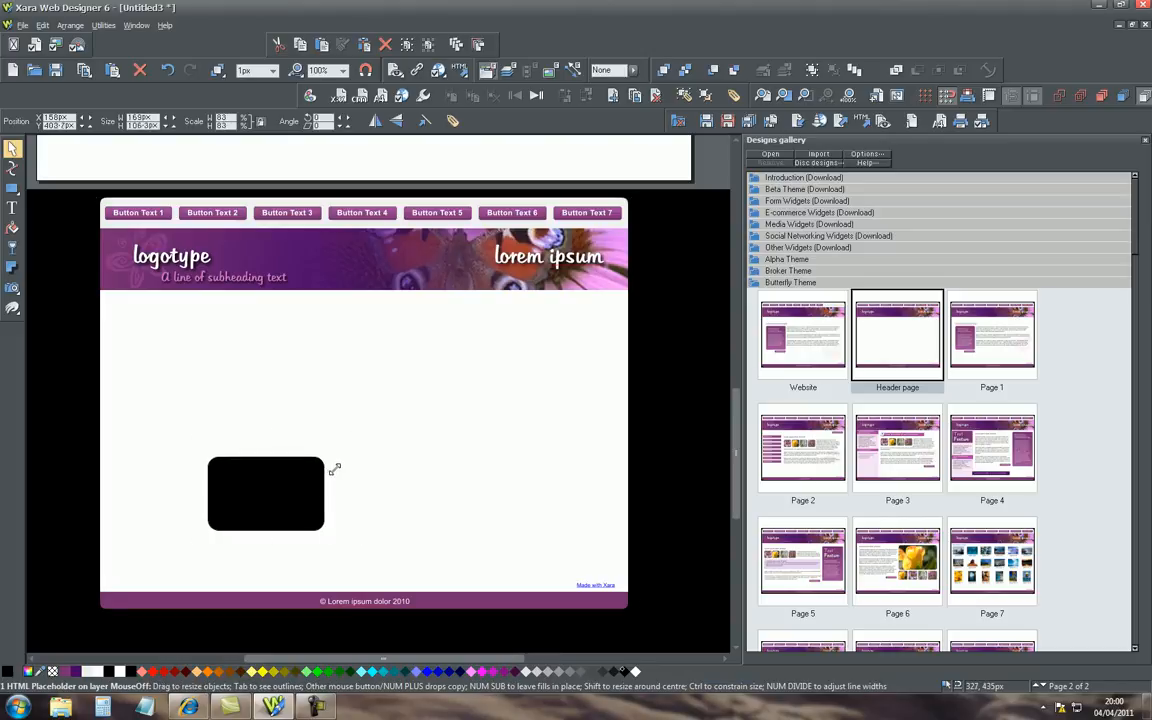
pyautogui.moveTo(266, 493); pyautogui.dragTo(245, 330)
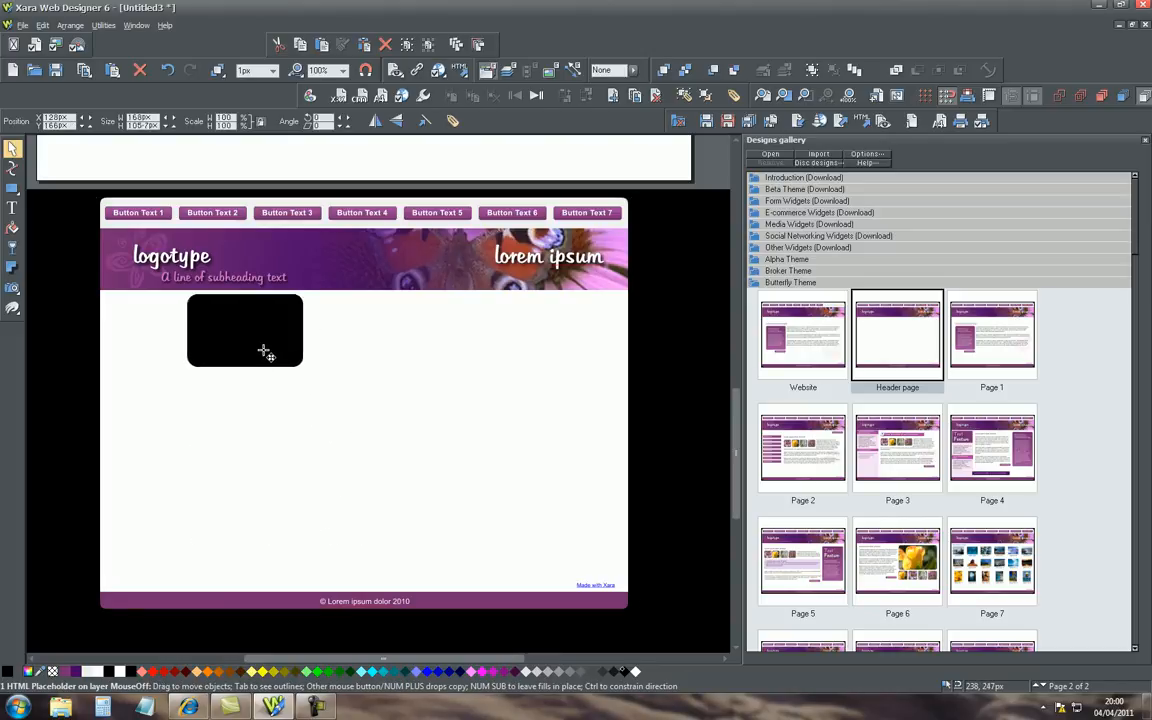
pyautogui.click(245, 330)
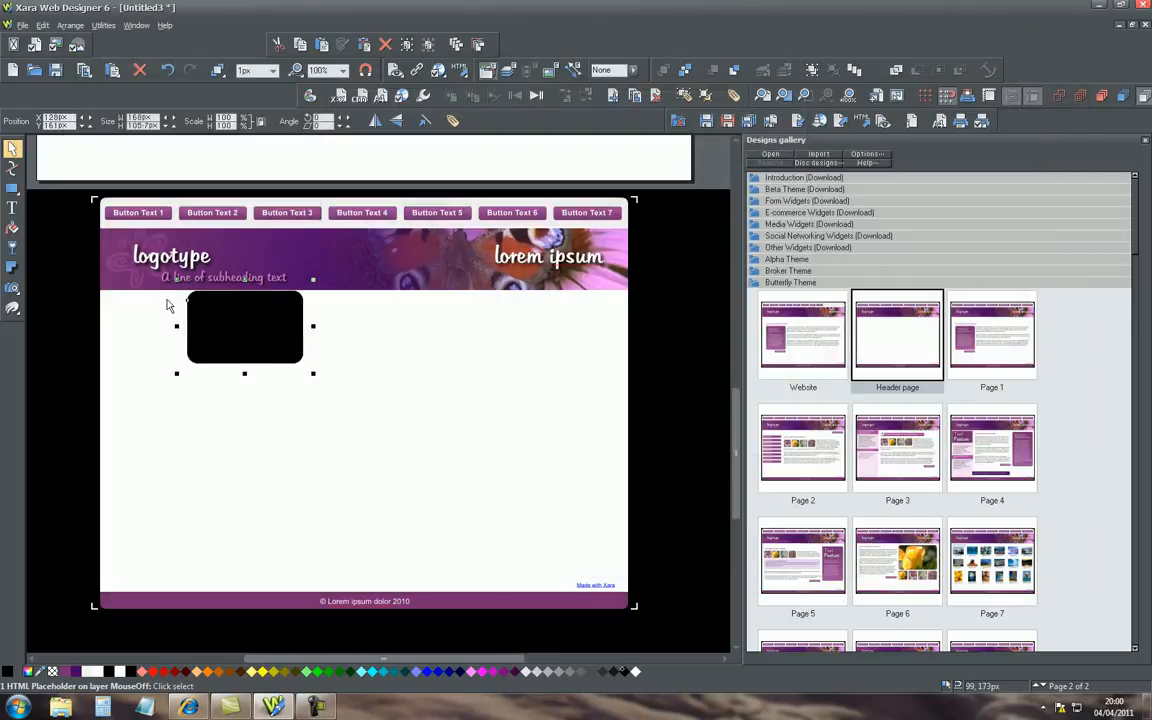
pyautogui.moveTo(190, 300)
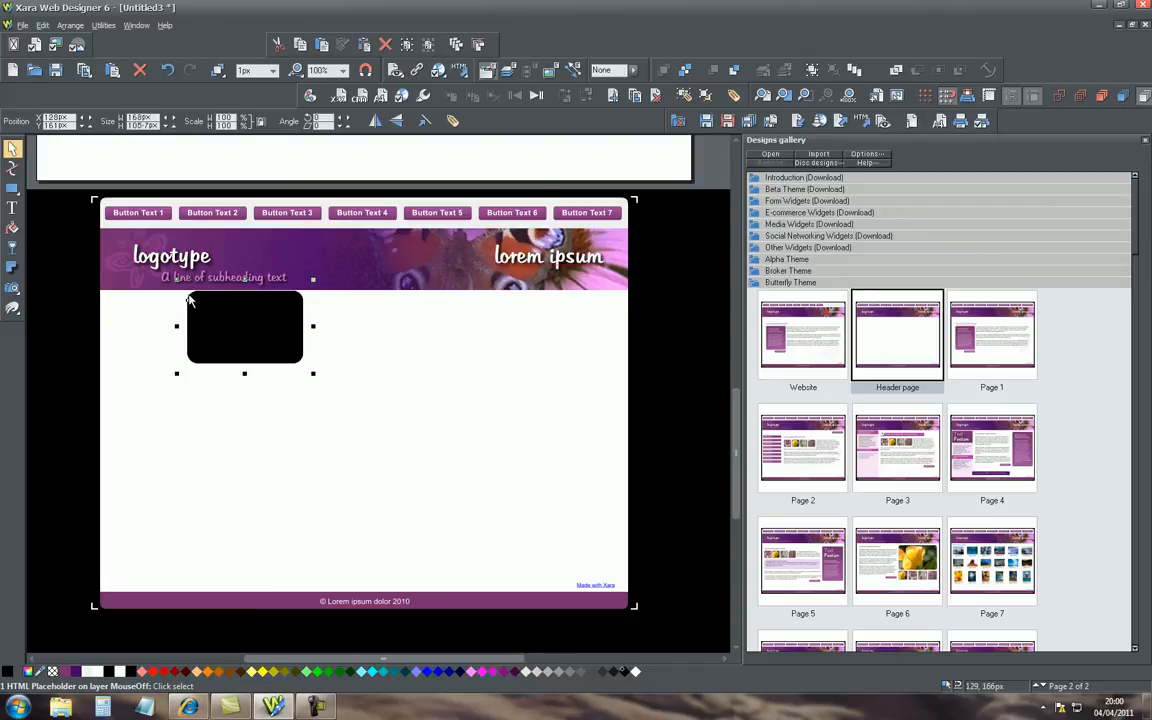
pyautogui.moveTo(185, 355)
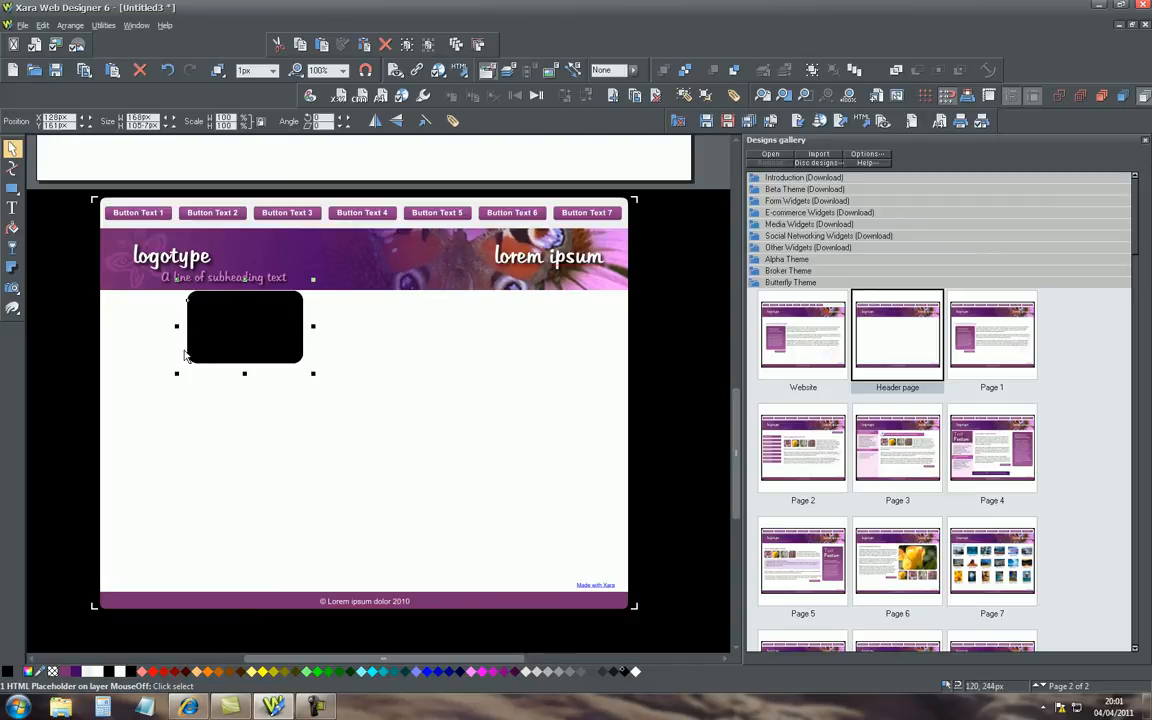
pyautogui.moveTo(285, 327)
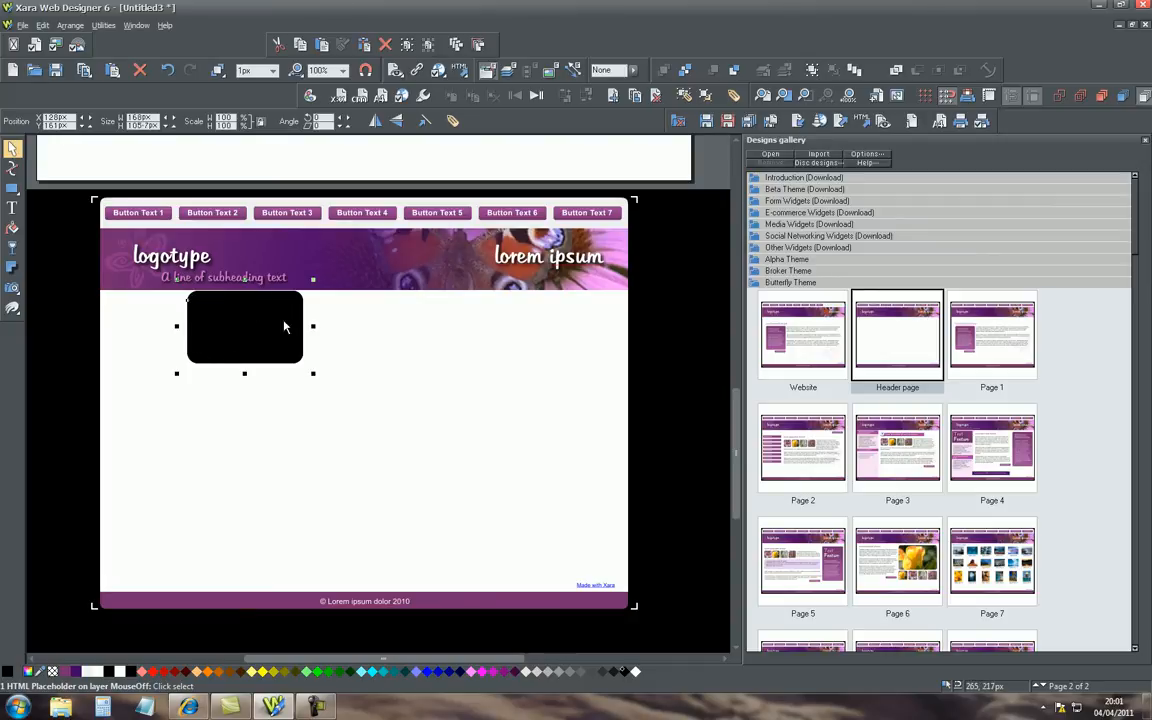
pyautogui.moveTo(125, 245)
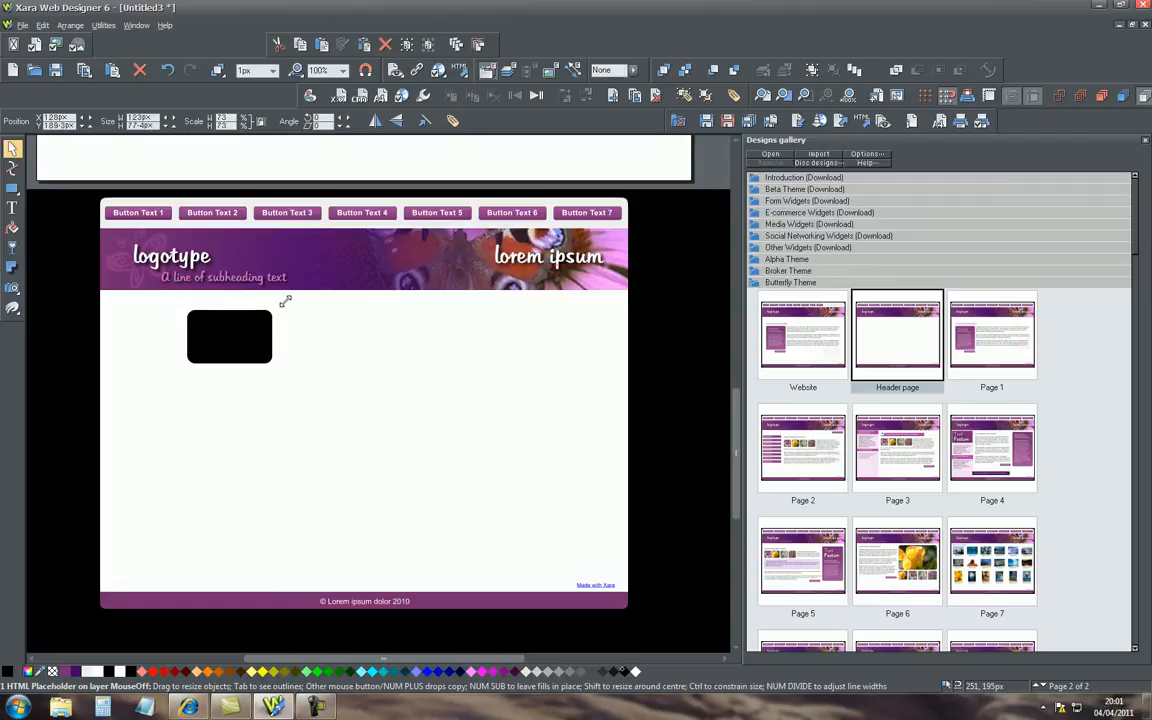
pyautogui.click(229, 336)
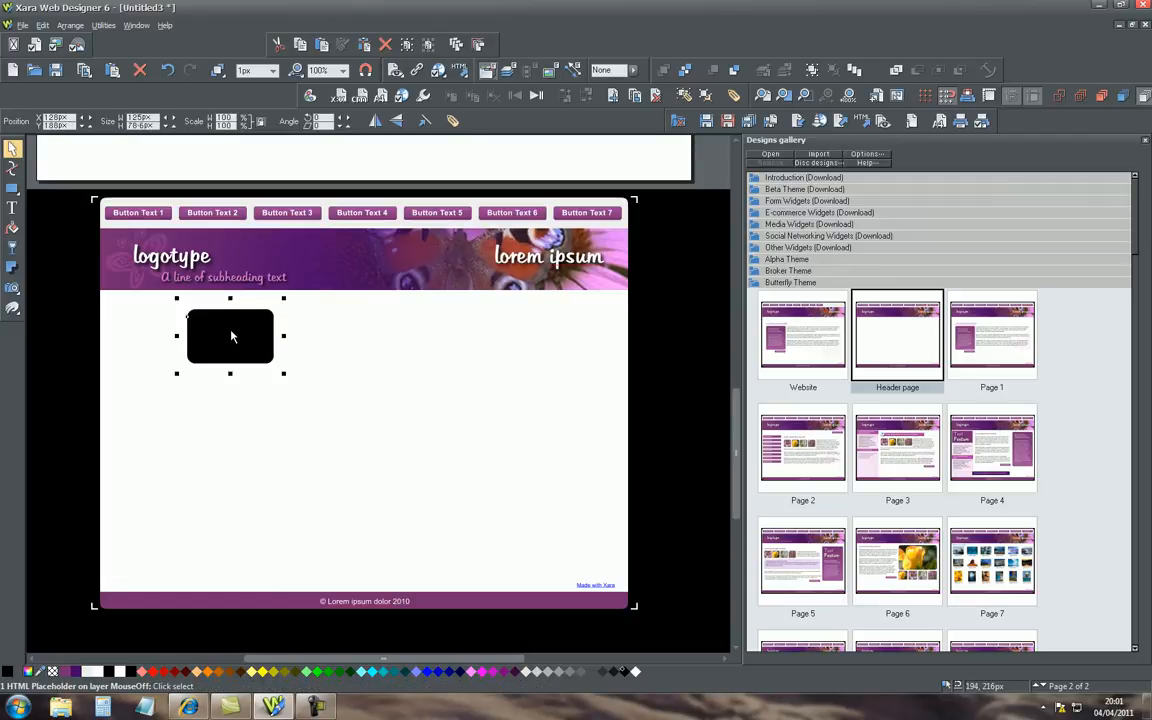
pyautogui.moveTo(188, 318)
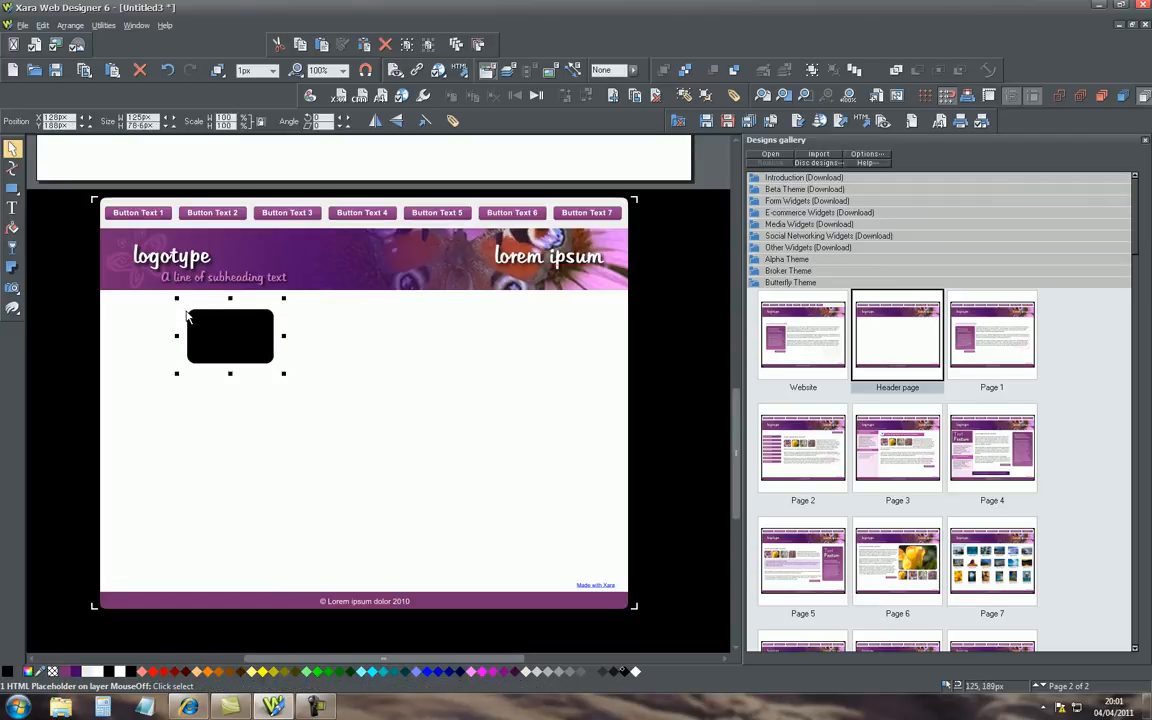
pyautogui.moveTo(268, 318)
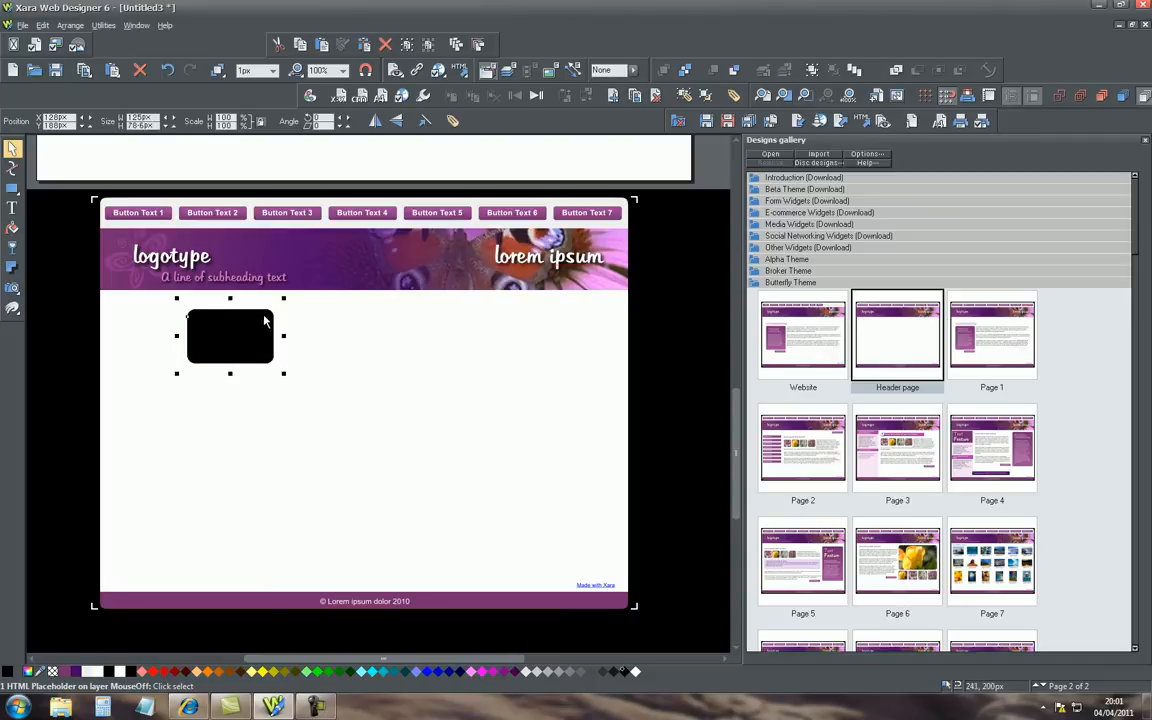
pyautogui.moveTo(231, 347)
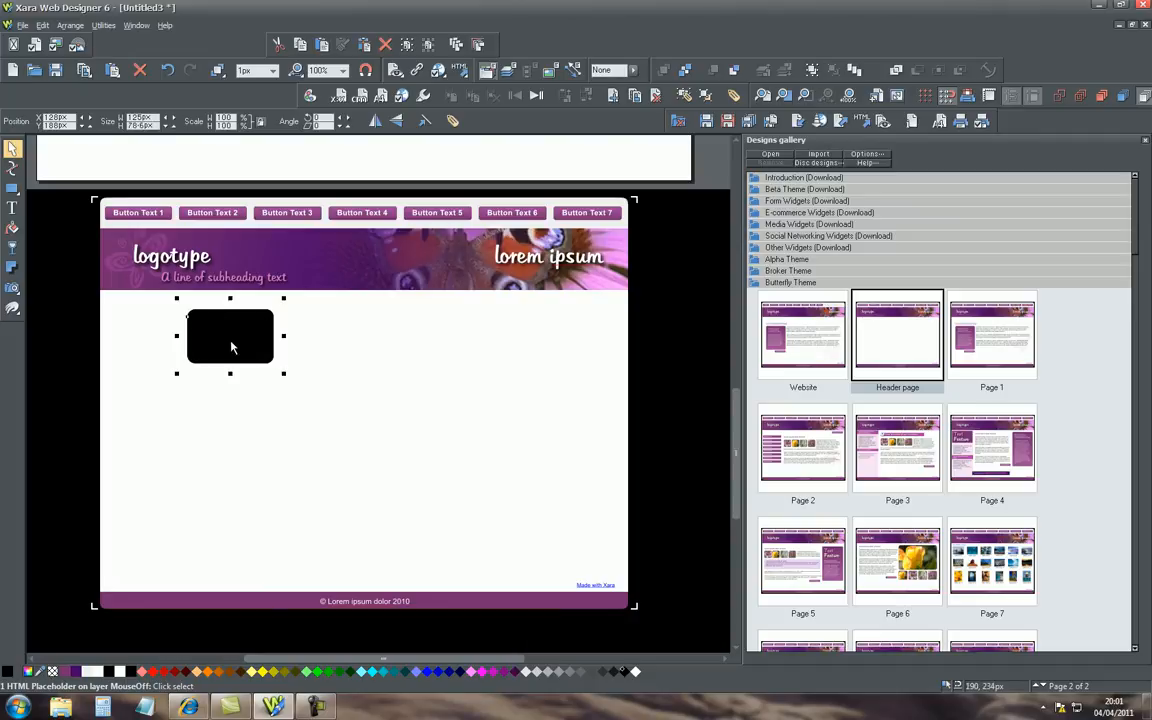
# Step: Drop the placeholder in the purple banner between the logotype and 'lorem ipsum', then select it
pyautogui.moveTo(230, 335); pyautogui.dragTo(440, 280)
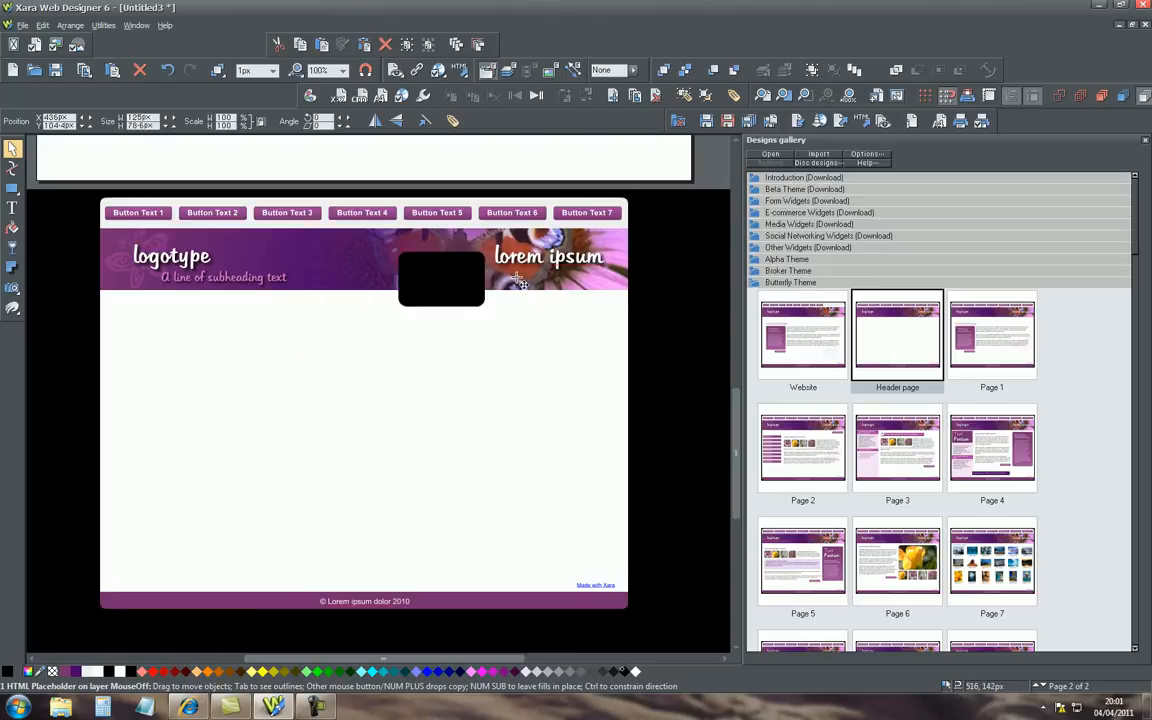
pyautogui.moveTo(441, 278); pyautogui.dragTo(451, 500)
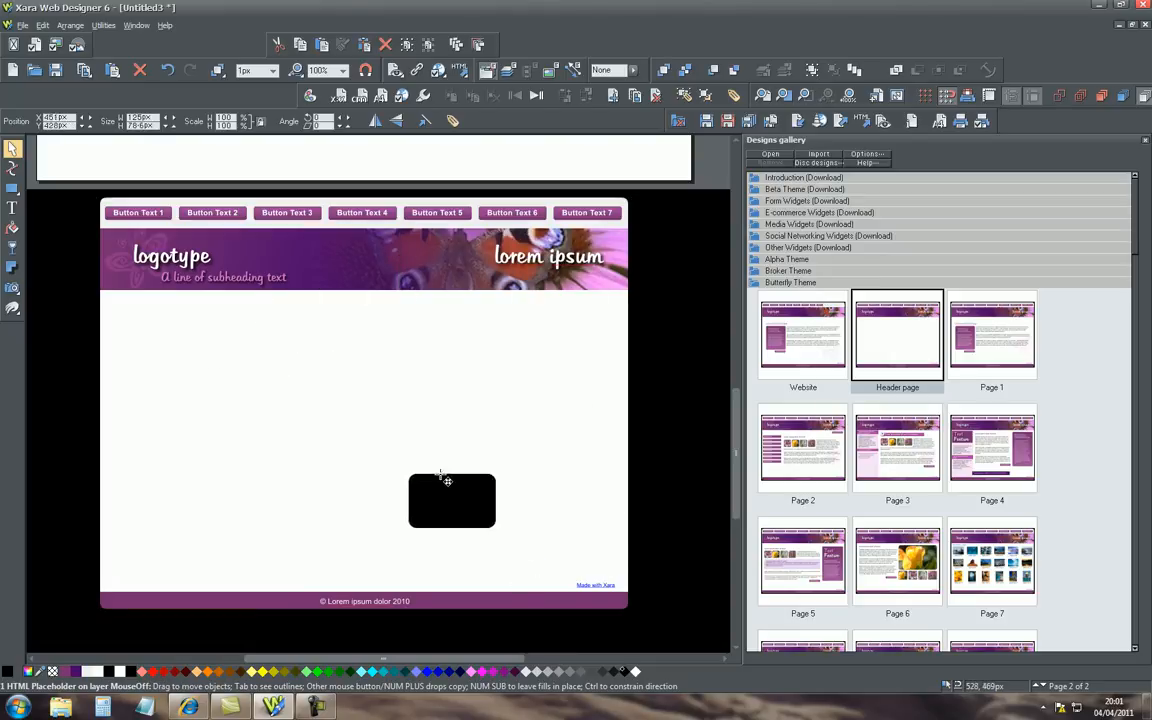
pyautogui.moveTo(451, 500); pyautogui.dragTo(189, 344)
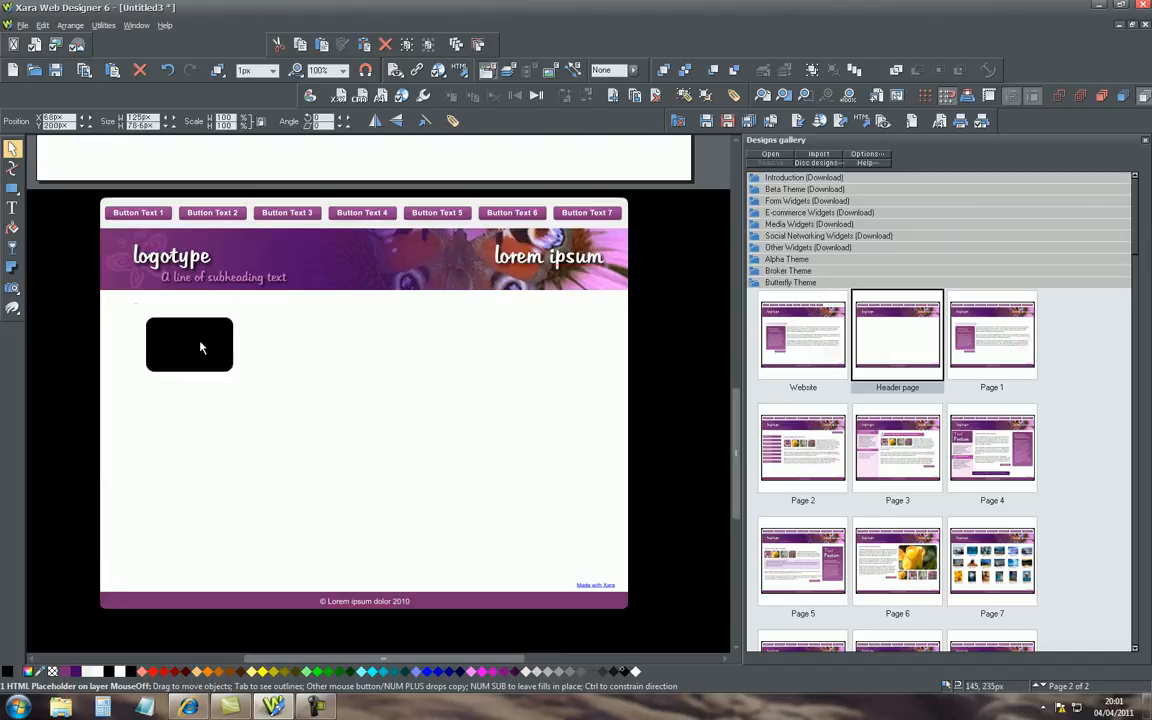
pyautogui.moveTo(190, 345); pyautogui.dragTo(428, 323)
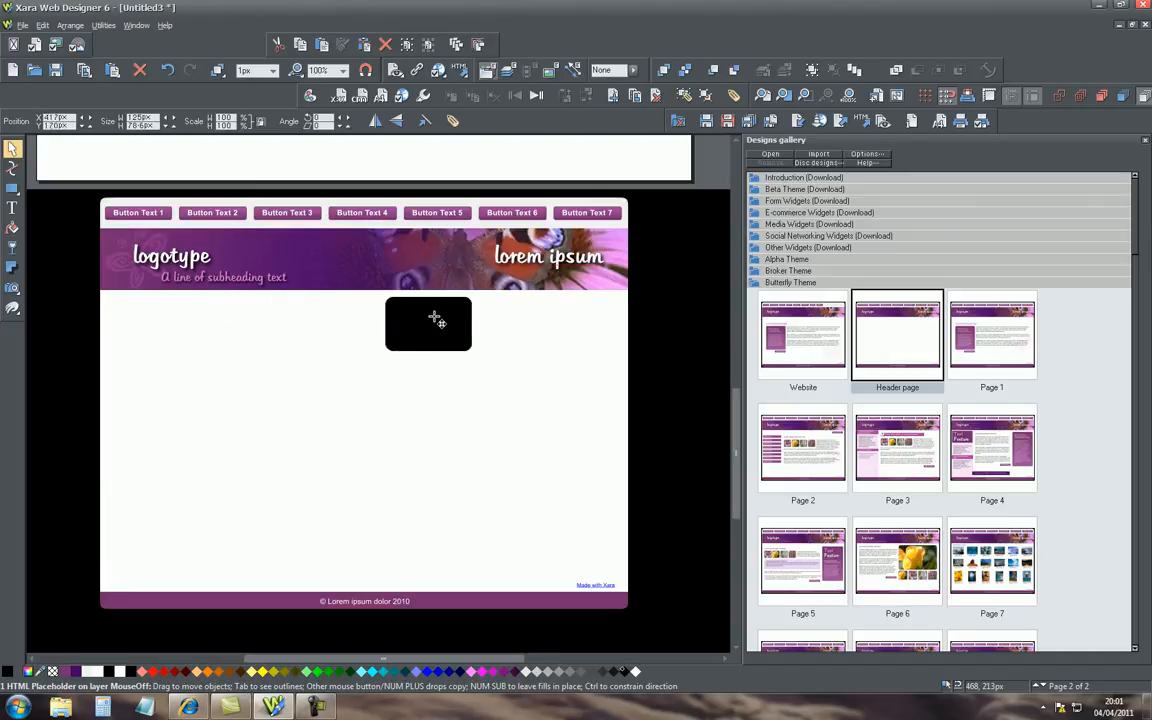
pyautogui.moveTo(428, 323); pyautogui.dragTo(347, 260)
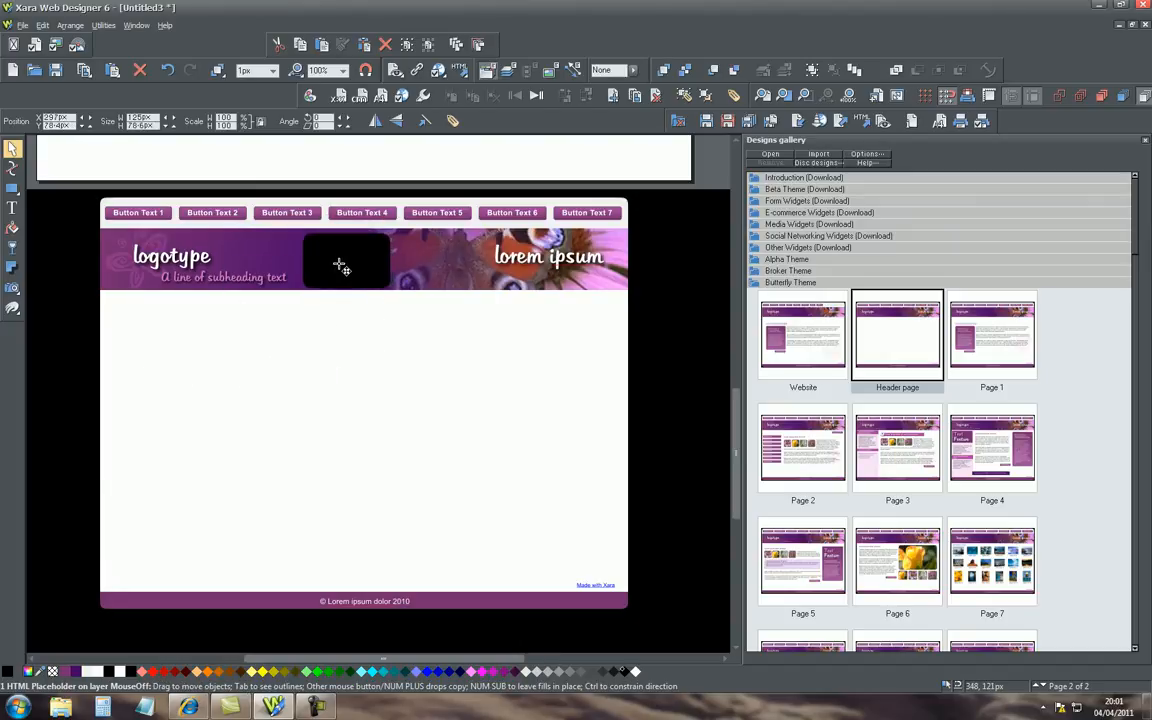
pyautogui.click(345, 260)
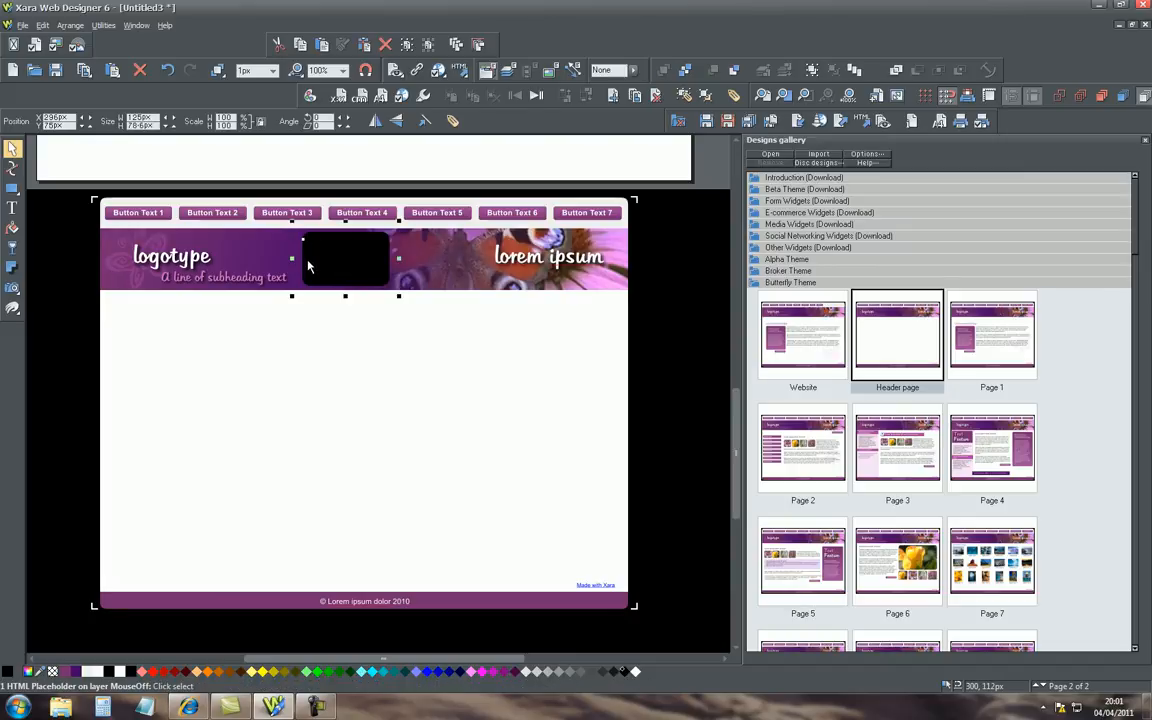
pyautogui.moveTo(320, 278)
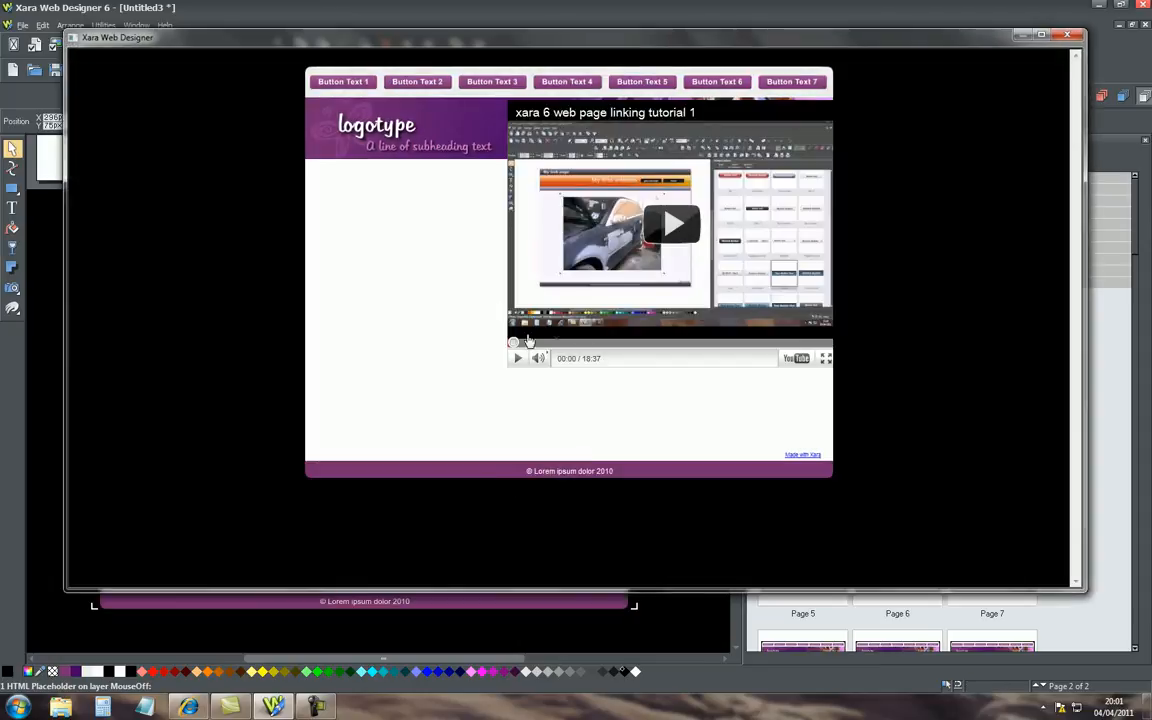
pyautogui.moveTo(630, 178)
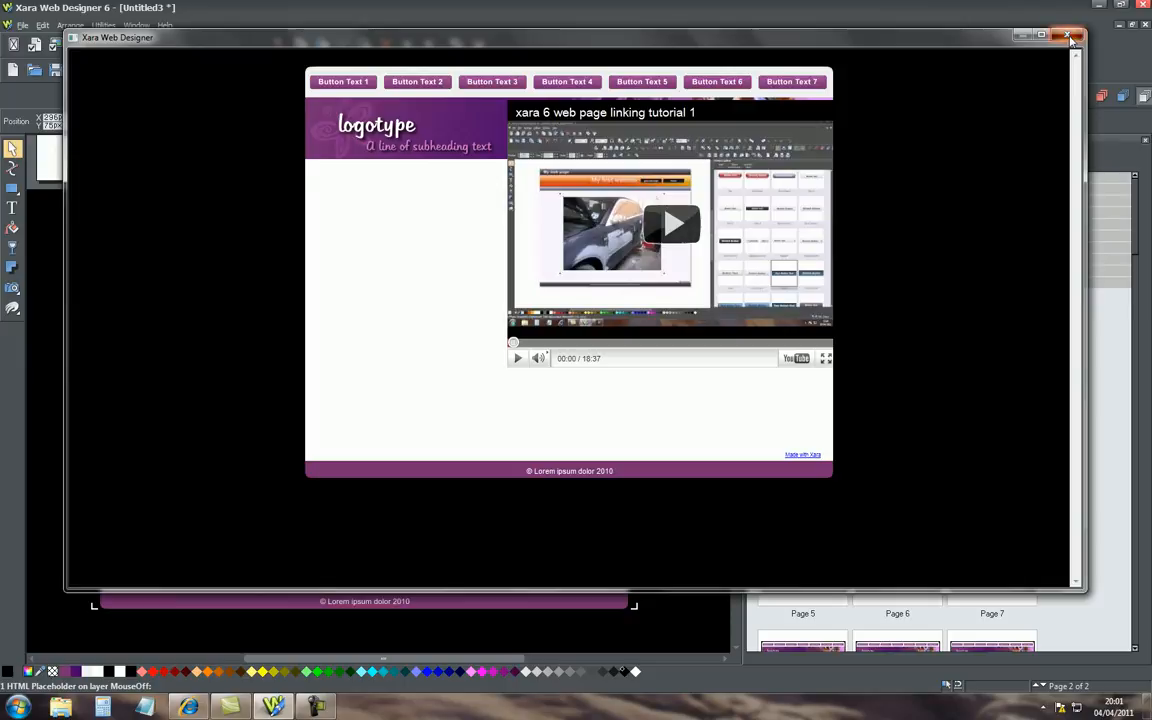
pyautogui.click(1068, 37)
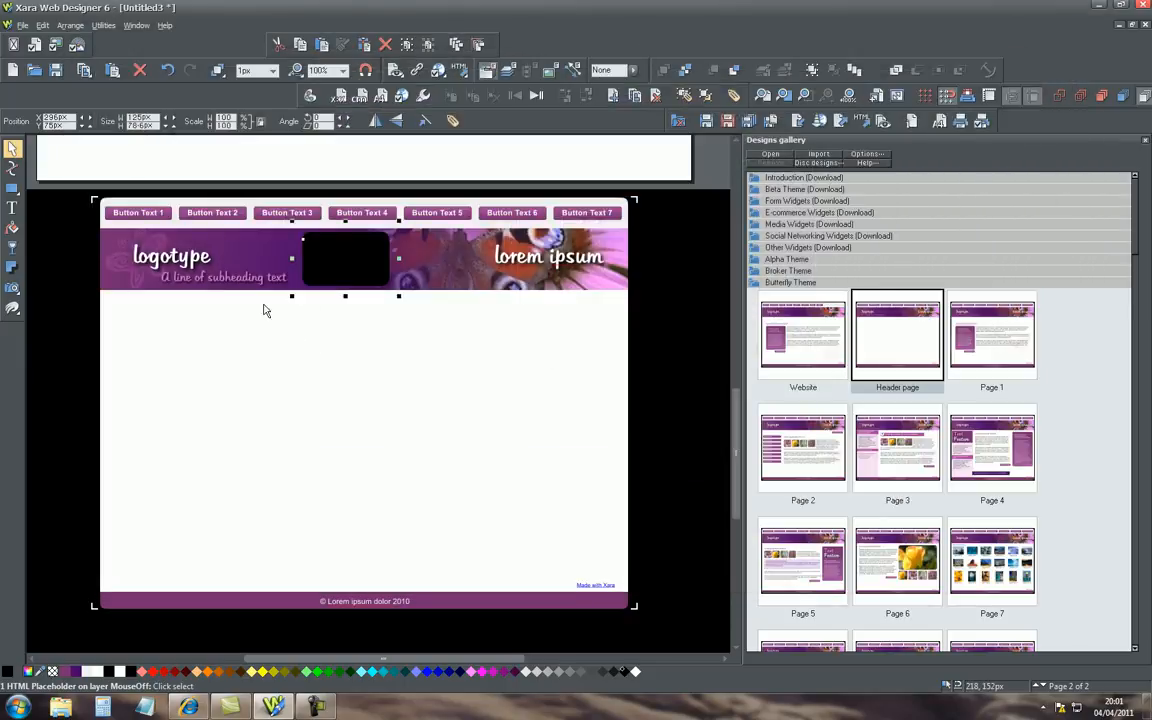
pyautogui.moveTo(387, 357)
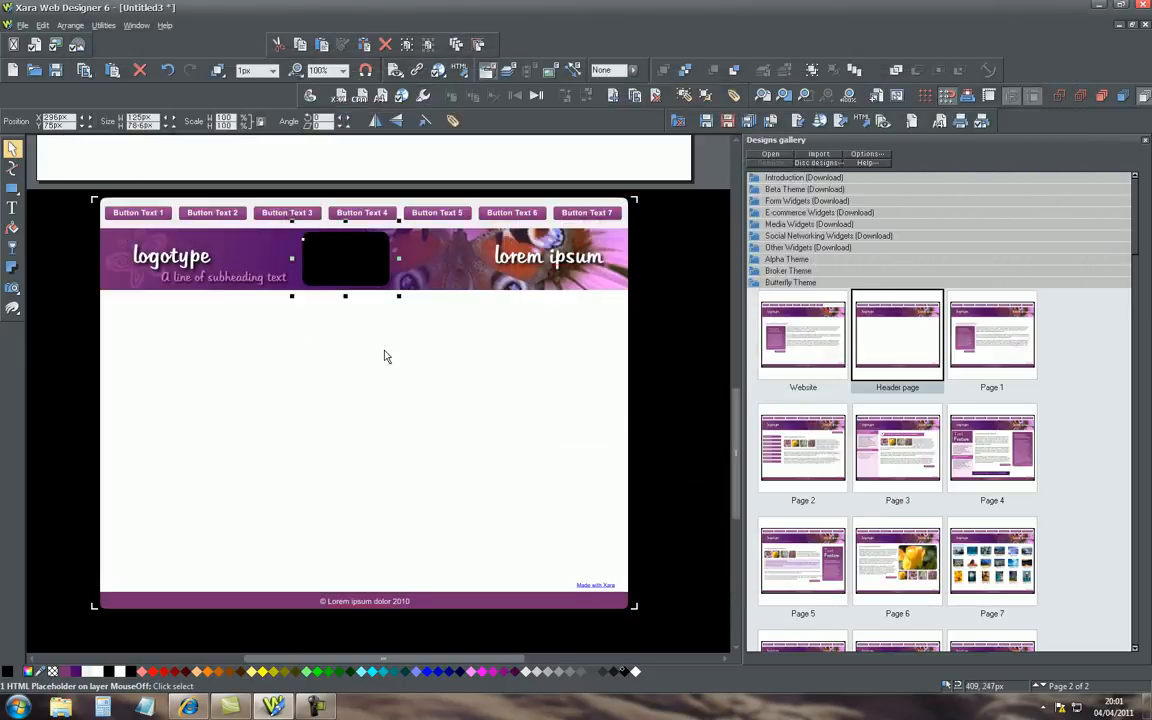
pyautogui.moveTo(416, 432)
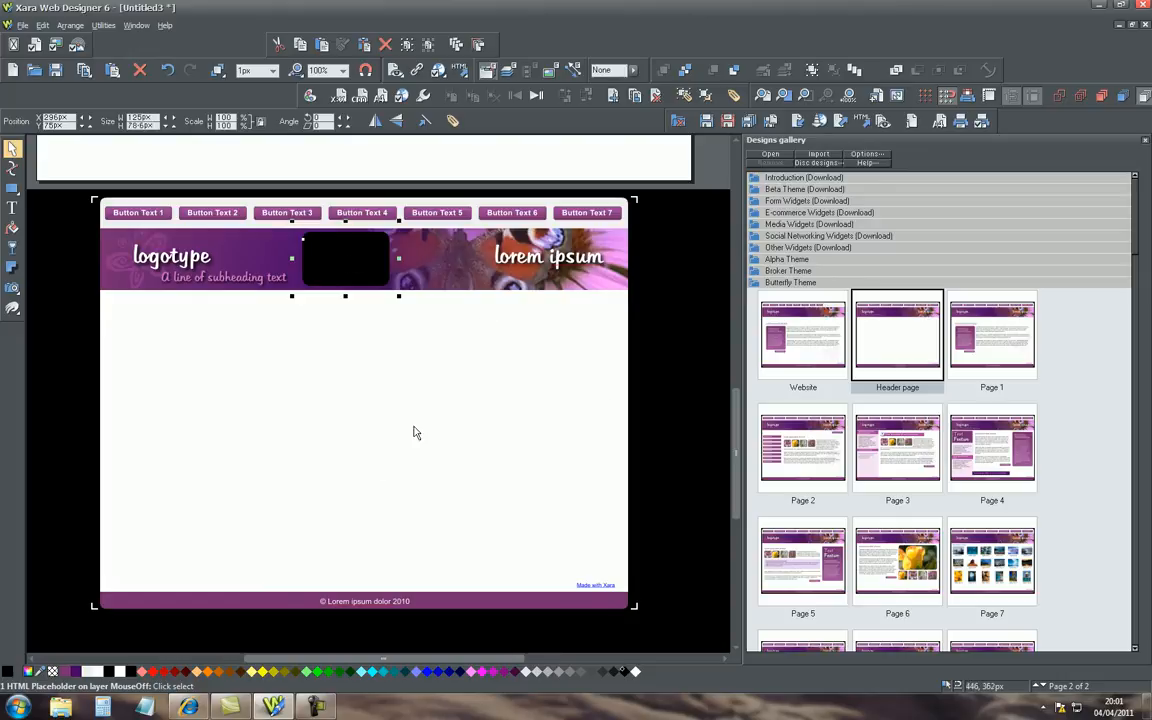
pyautogui.moveTo(308, 271)
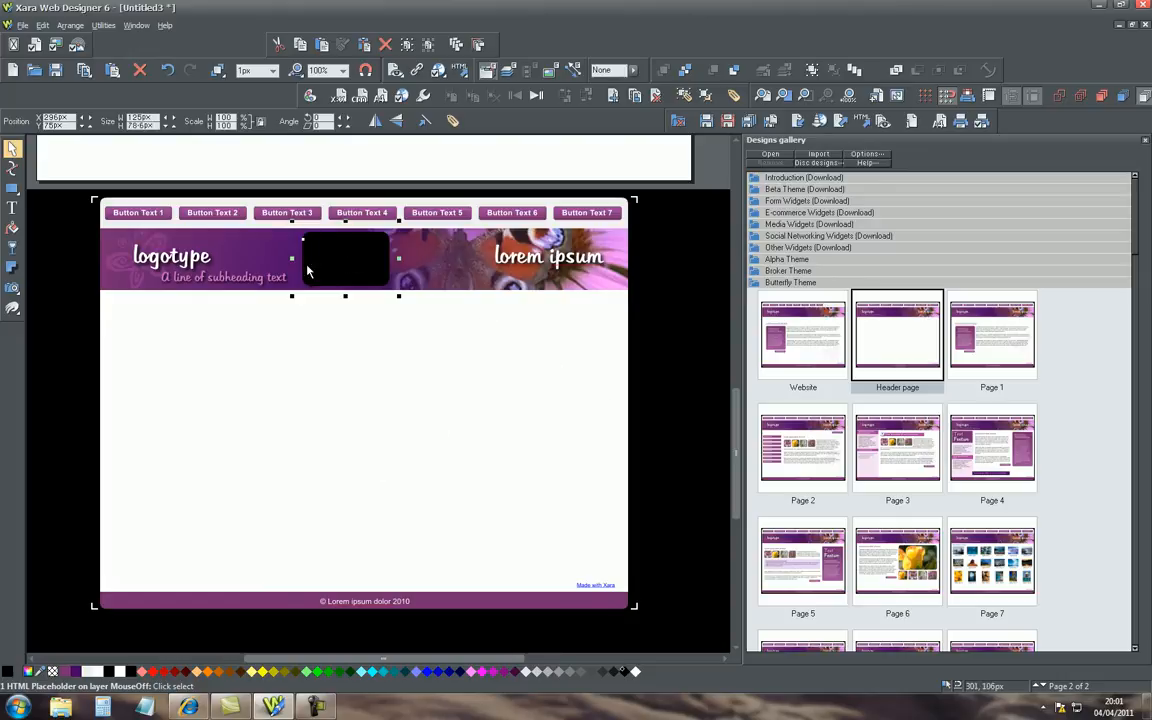
pyautogui.moveTo(490, 449)
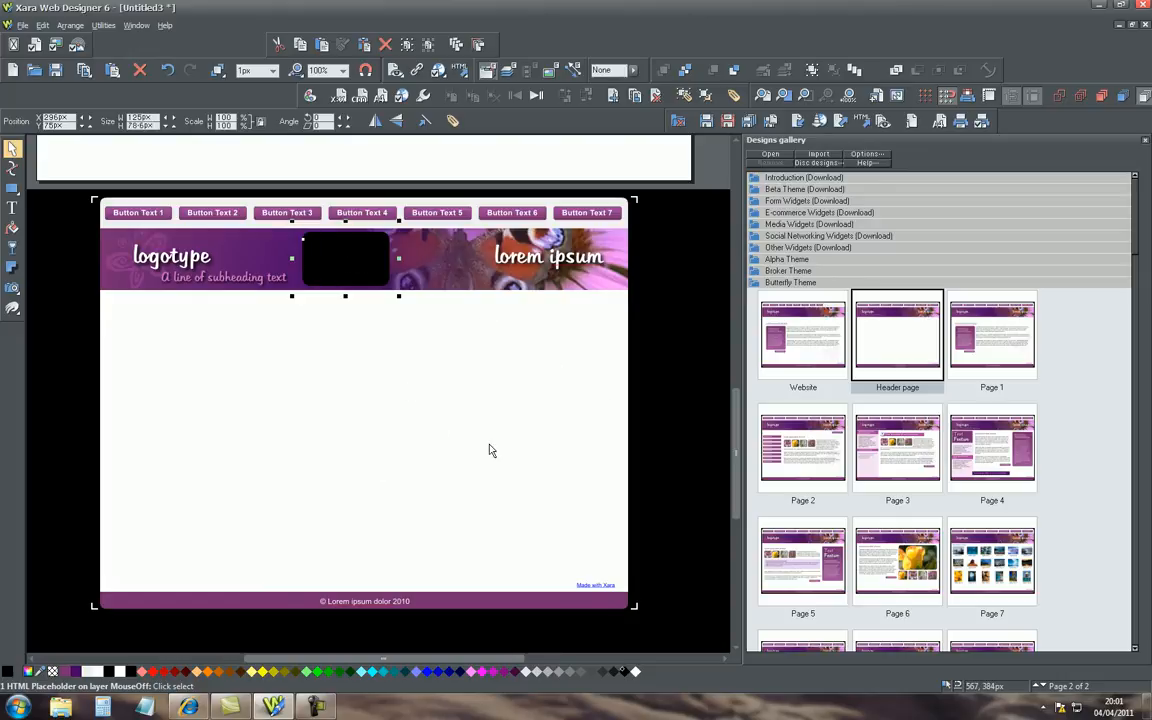
pyautogui.moveTo(504, 469)
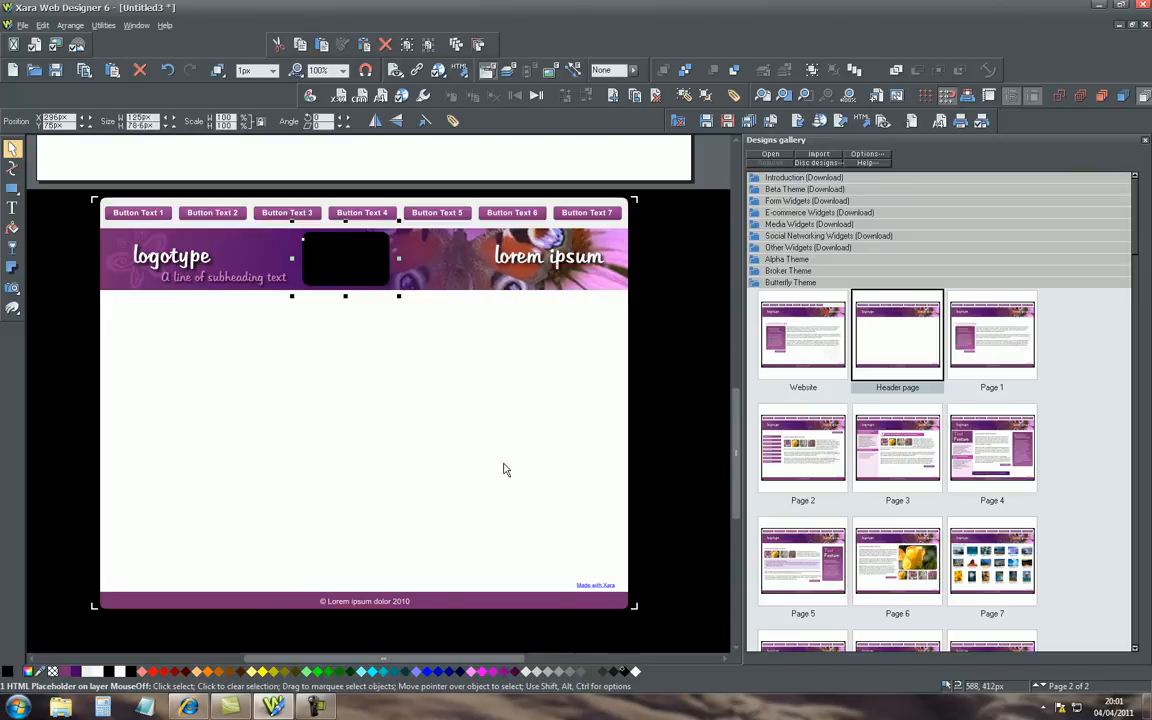
pyautogui.moveTo(464, 421)
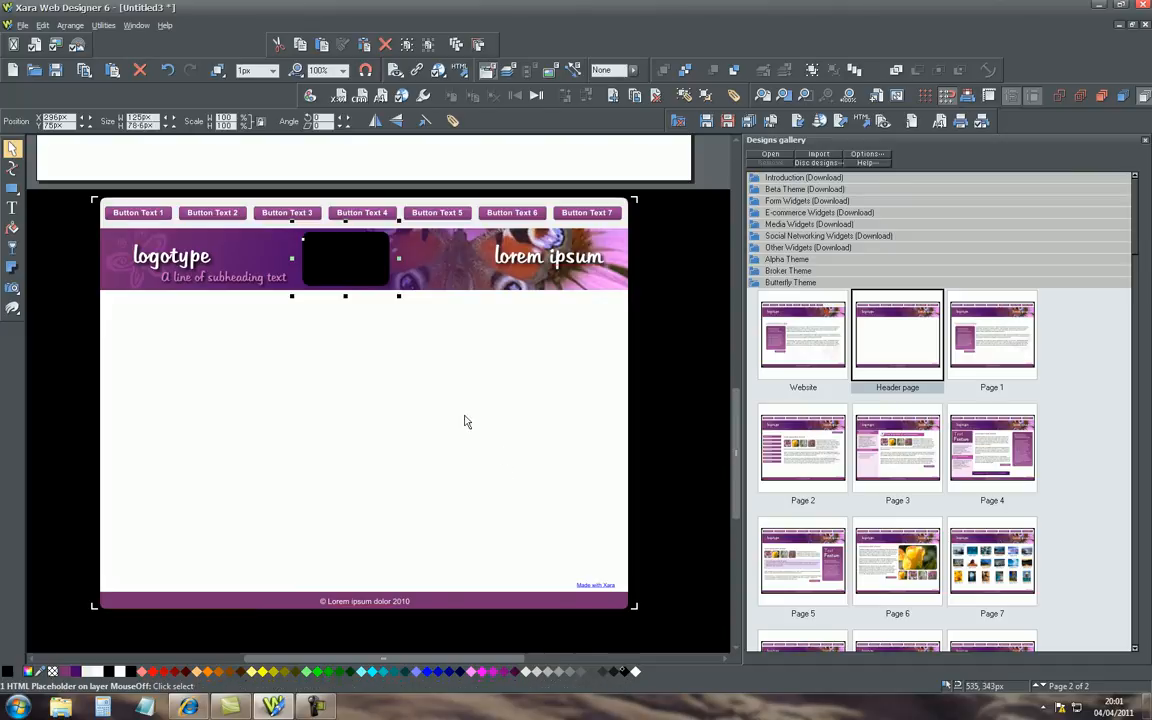
pyautogui.moveTo(377, 388)
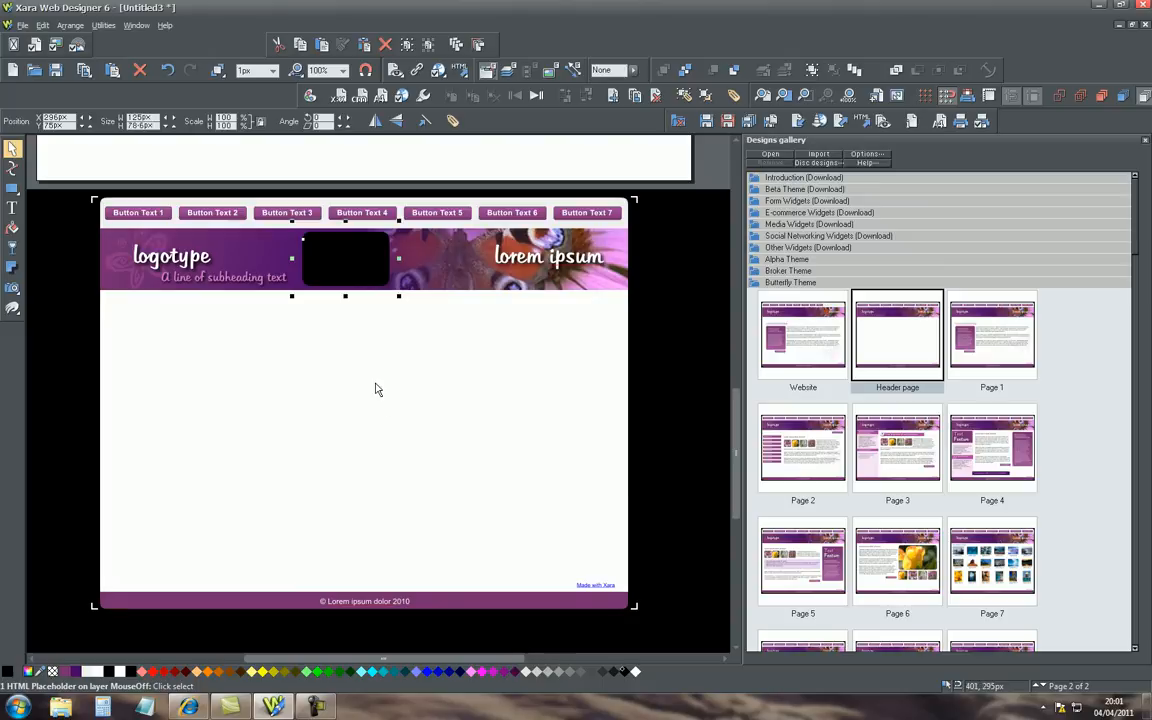